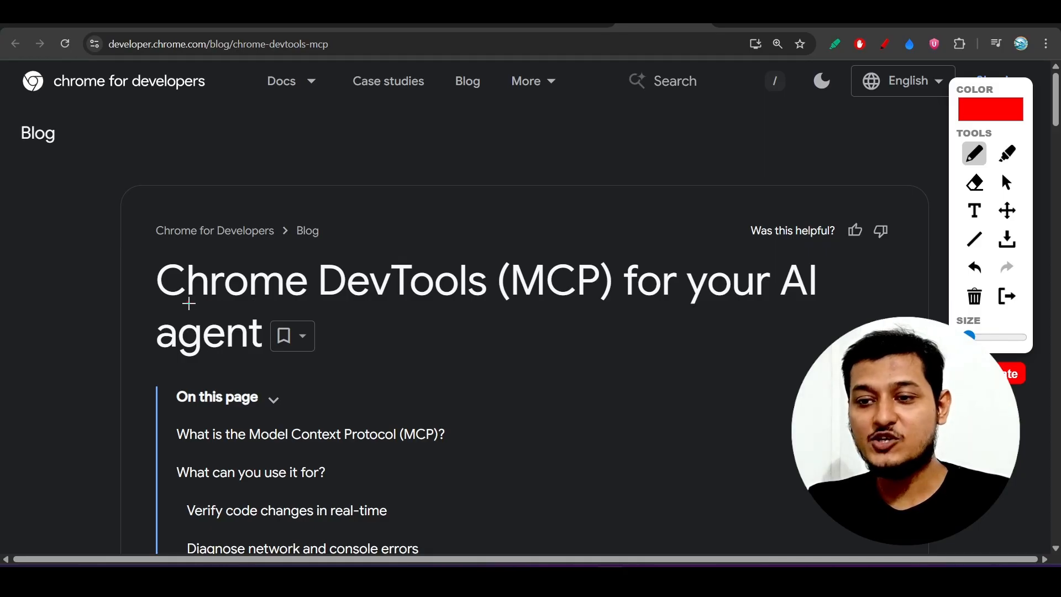
# Underline 'Chrome DevTools (MCP)' in the article title in red and move down into the launch announcement.
pyautogui.moveTo(189, 306); pyautogui.dragTo(587, 312)
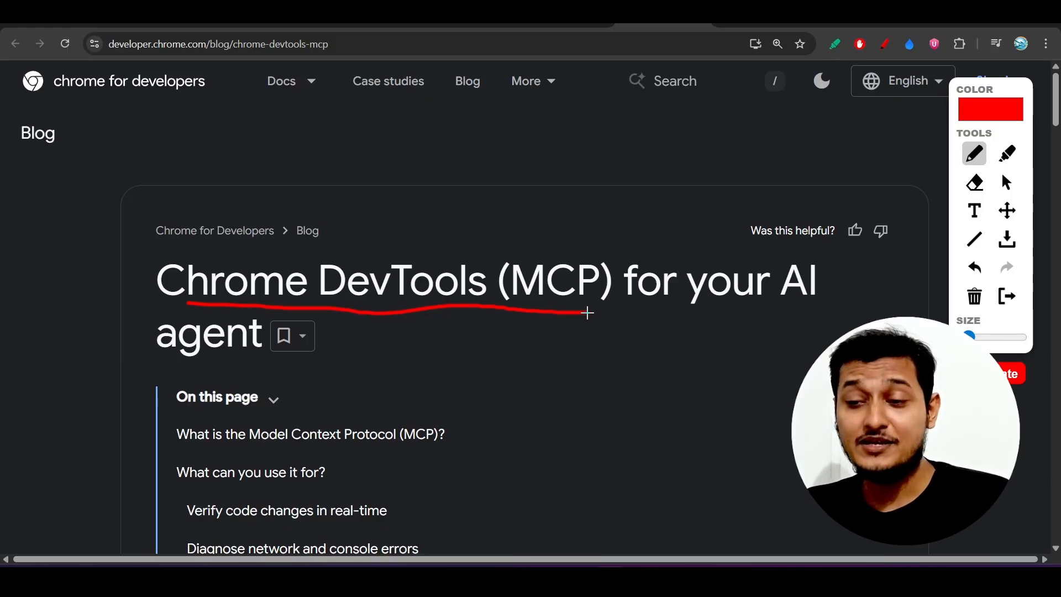
pyautogui.scroll(-3)
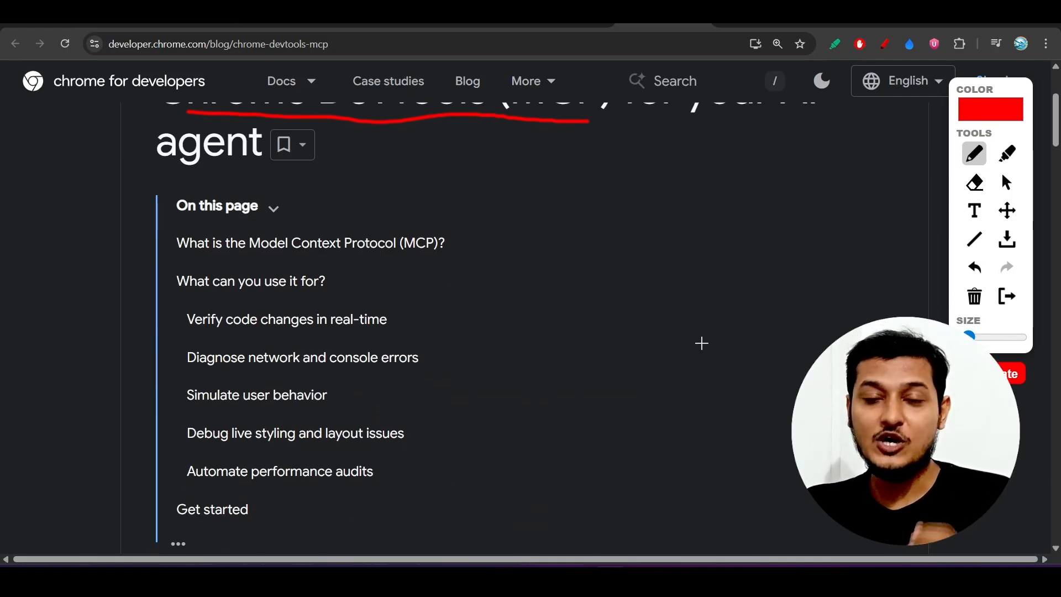
pyautogui.scroll(-3)
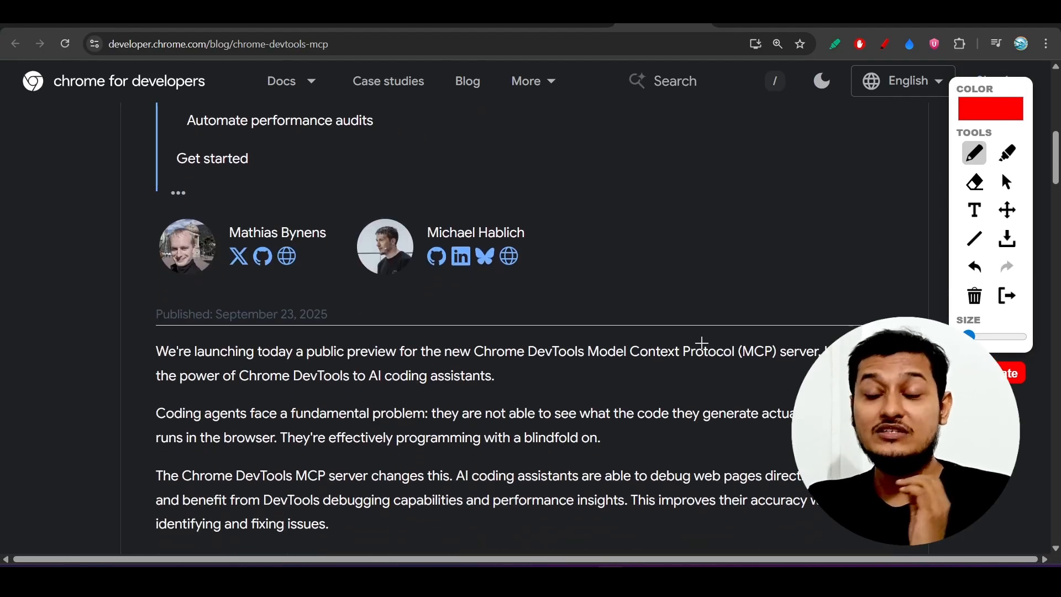
pyautogui.scroll(-3)
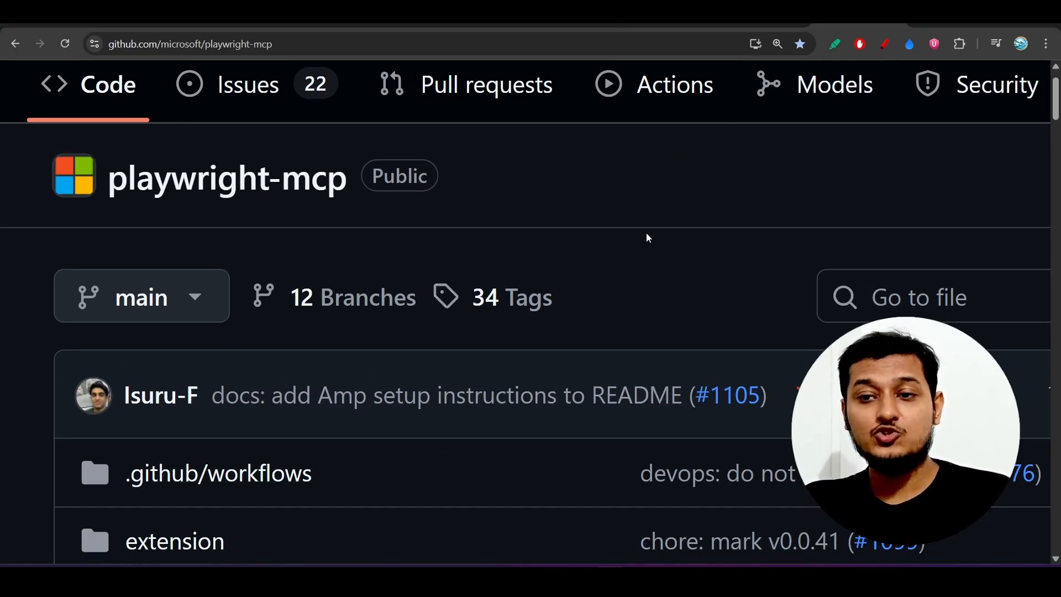
pyautogui.moveTo(535, 56)
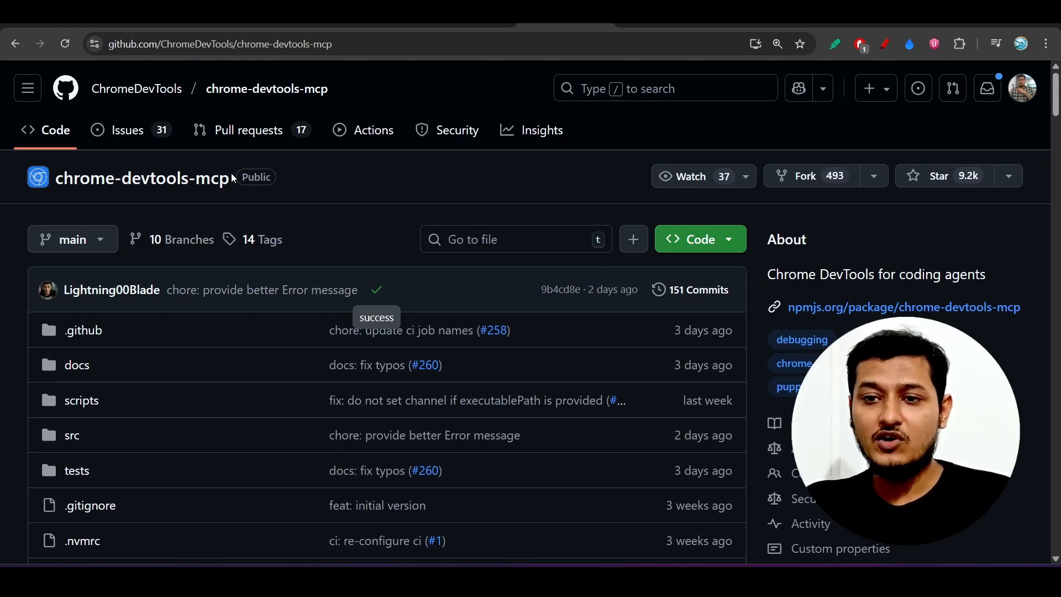
pyautogui.moveTo(266, 88)
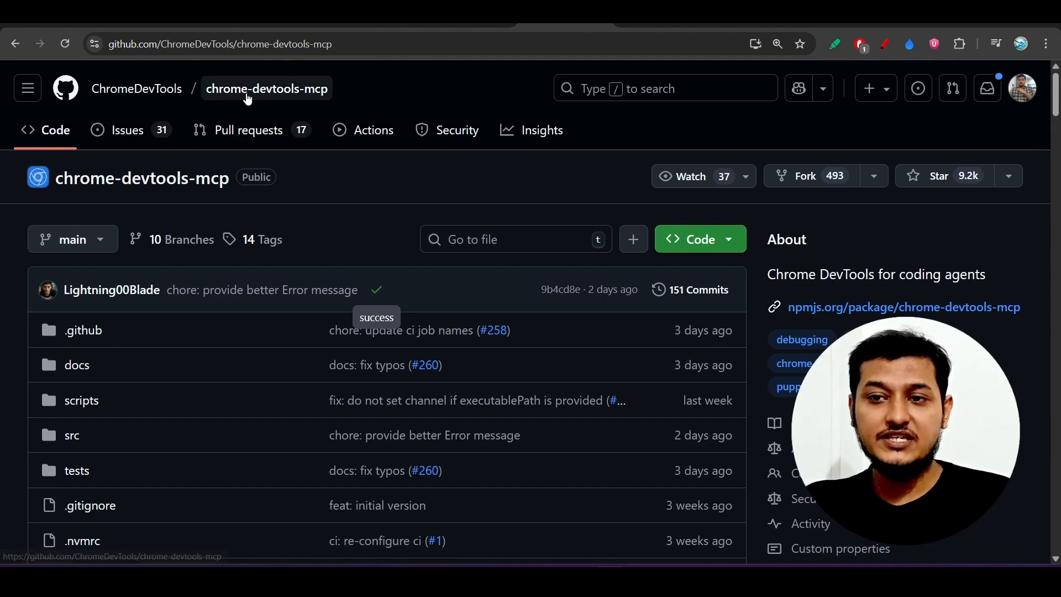
pyautogui.moveTo(306, 209)
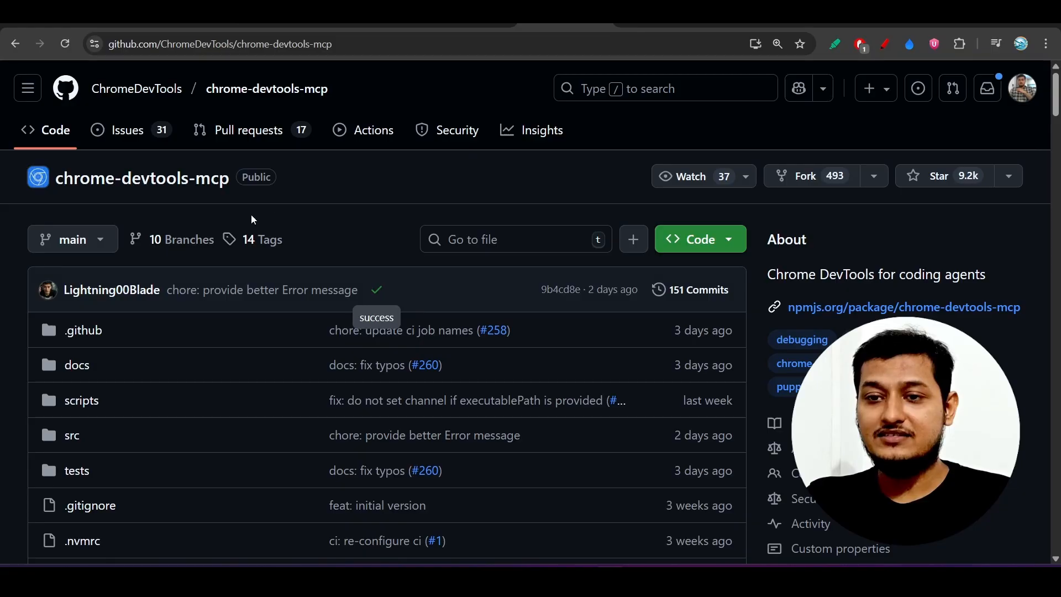
# Scroll the chrome-devtools-mcp repository down to its Chrome DevTools MCP README.
pyautogui.scroll(-3)
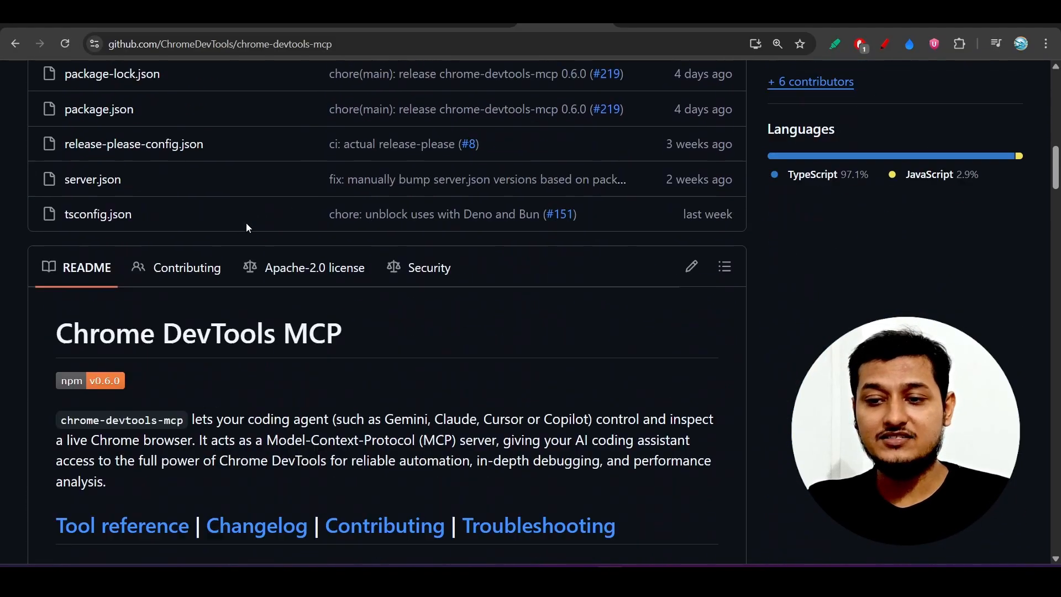
pyautogui.scroll(-3)
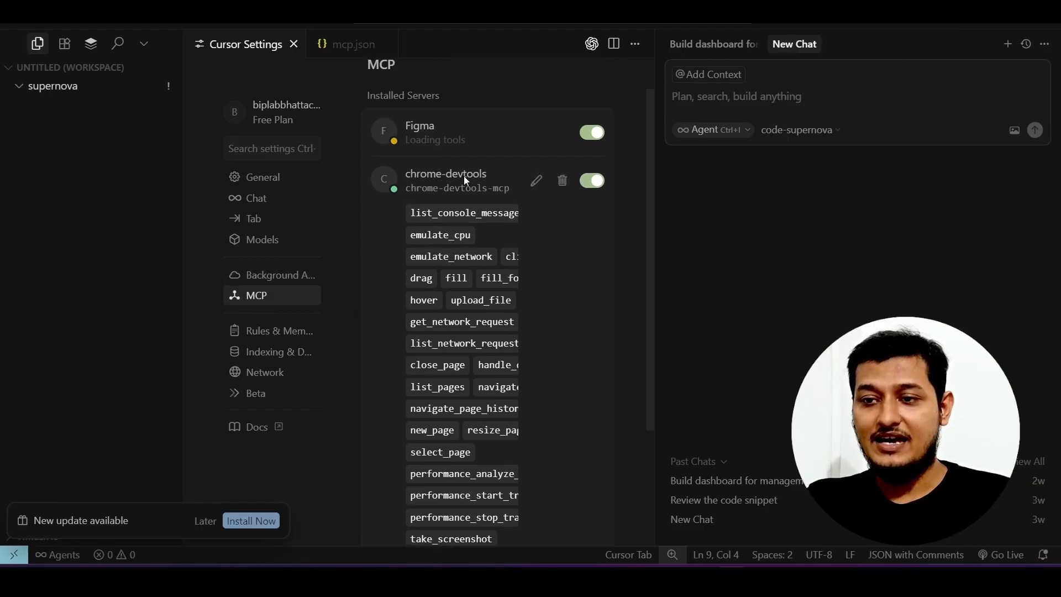
pyautogui.scroll(-3)
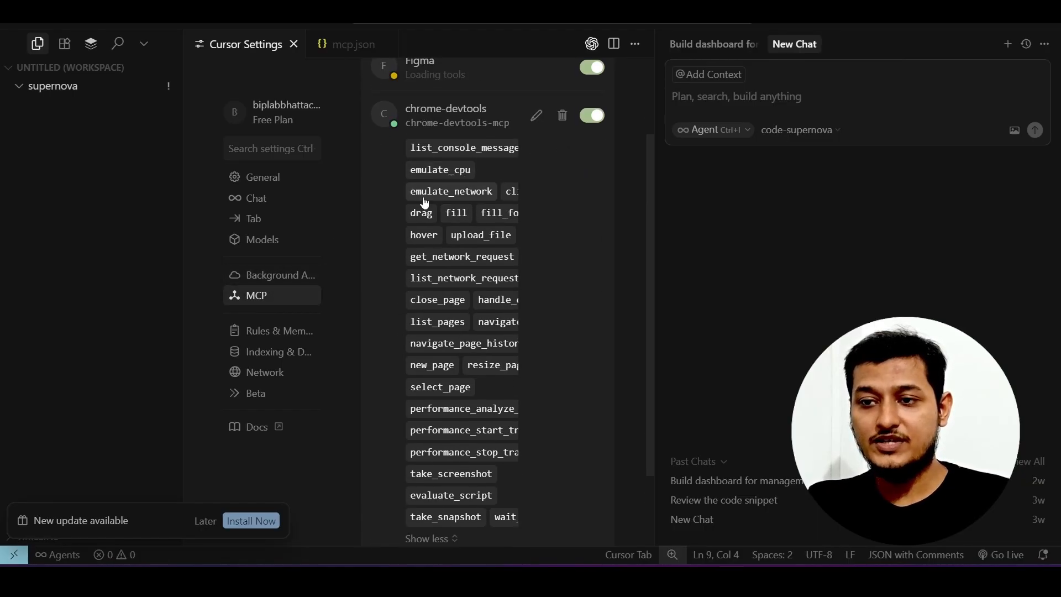
pyautogui.scroll(-3)
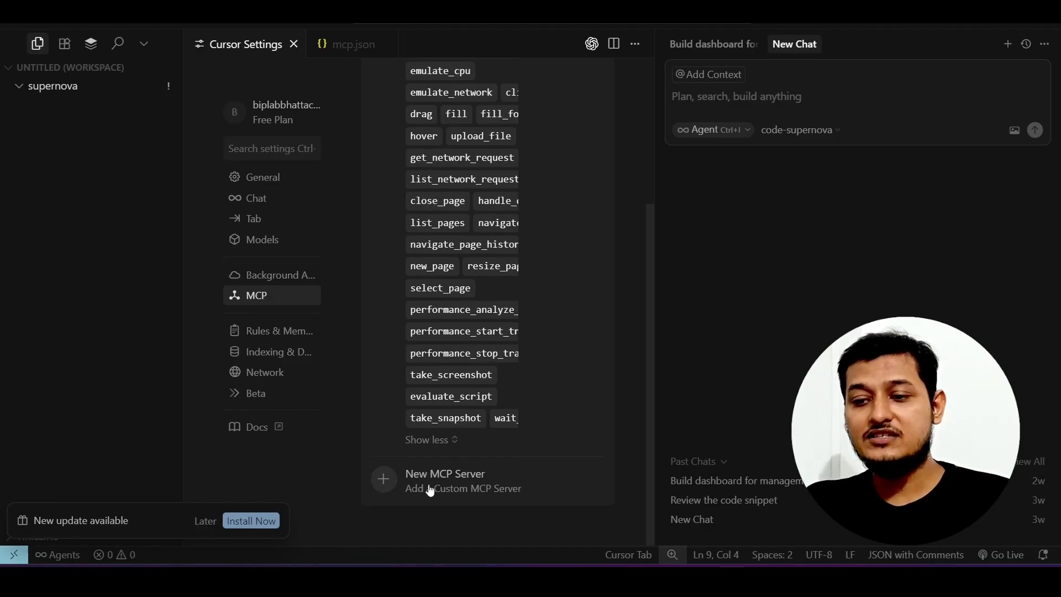
pyautogui.click(353, 45)
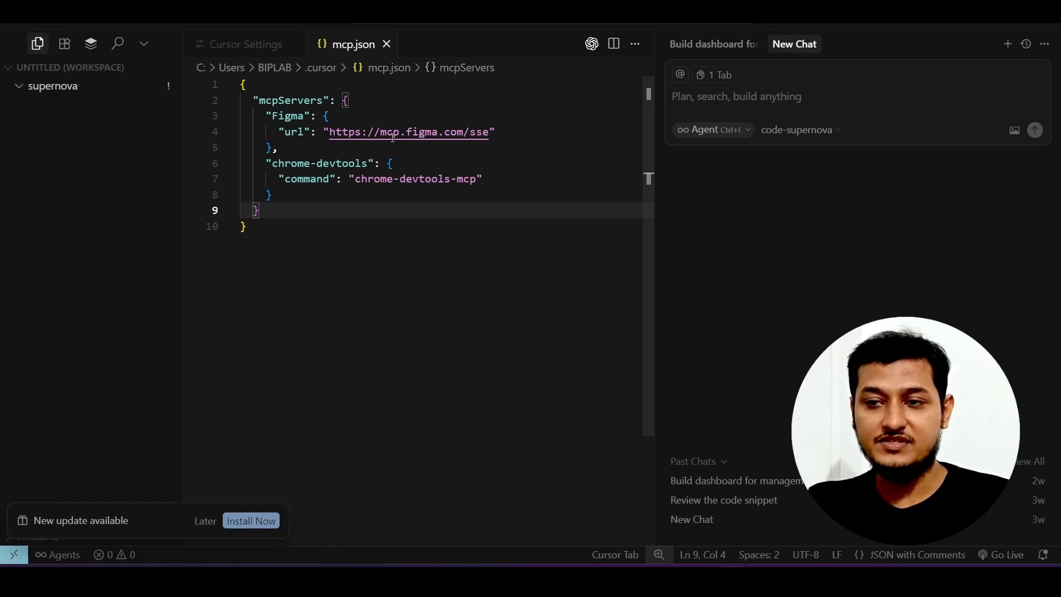
pyautogui.click(243, 44)
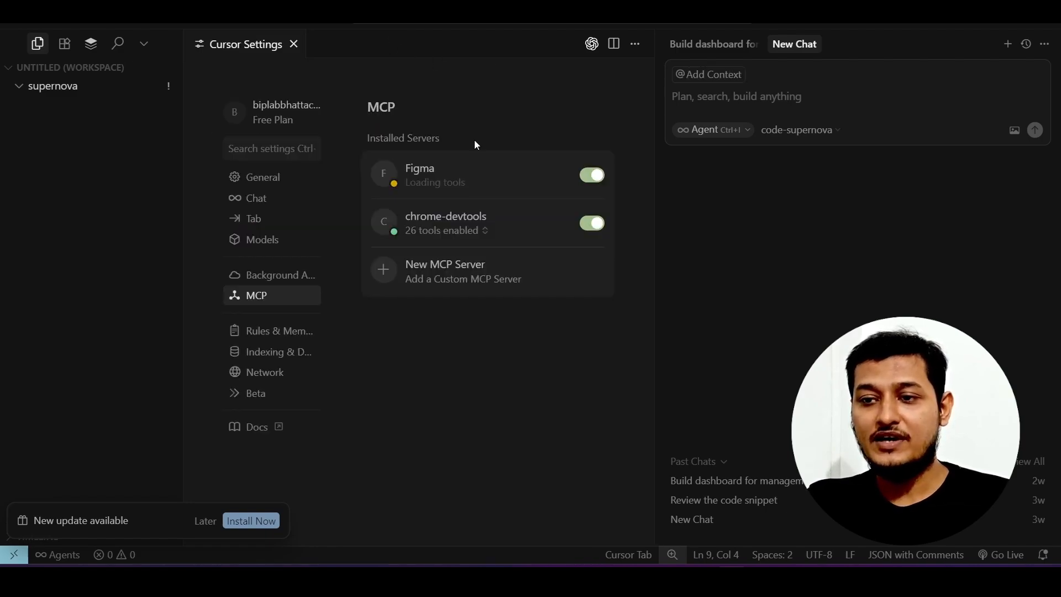
pyautogui.click(447, 223)
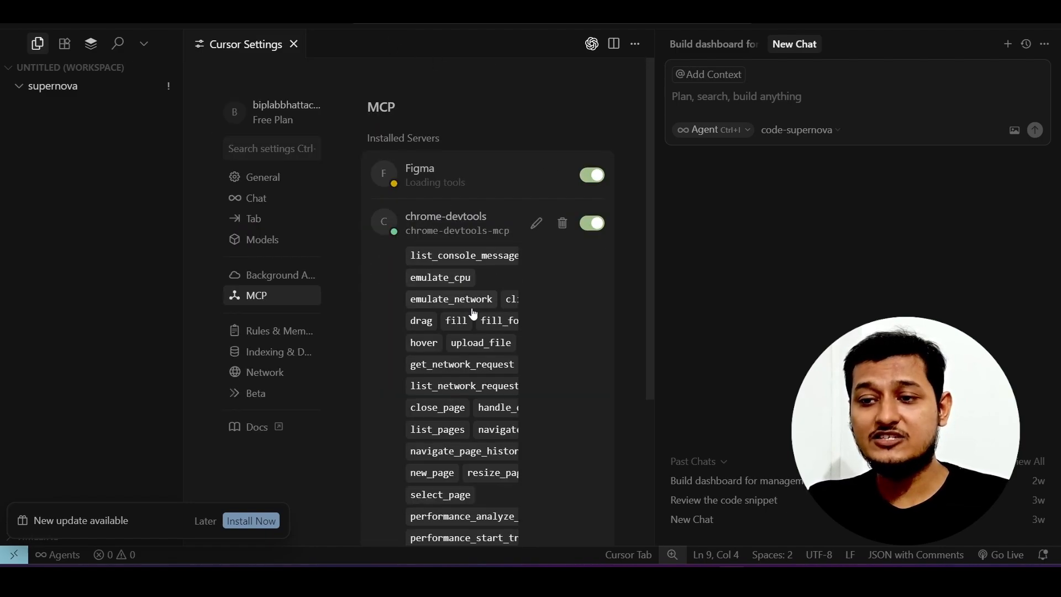
pyautogui.scroll(-3)
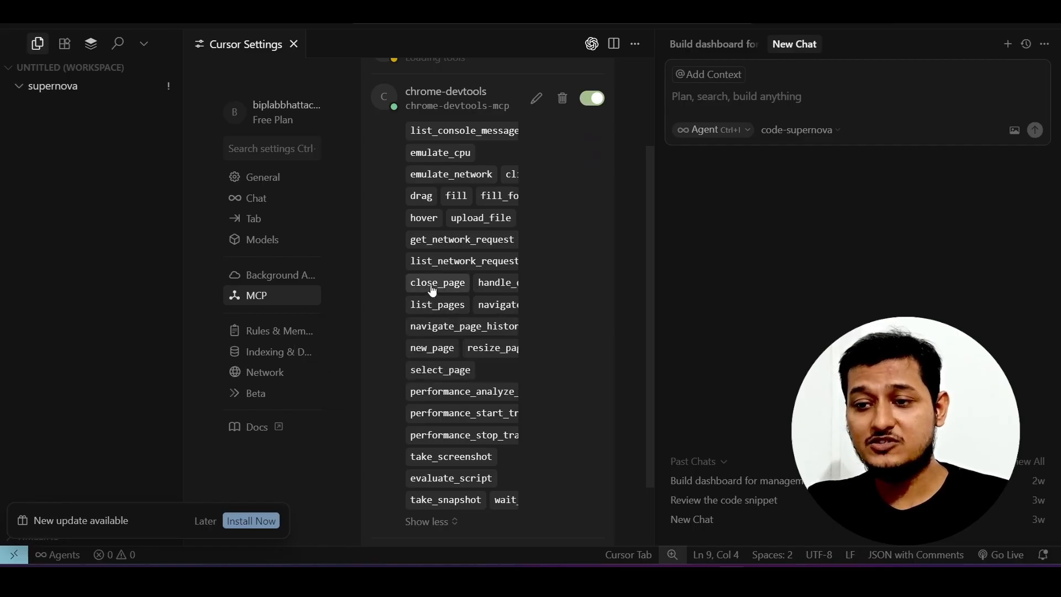
pyautogui.scroll(-3)
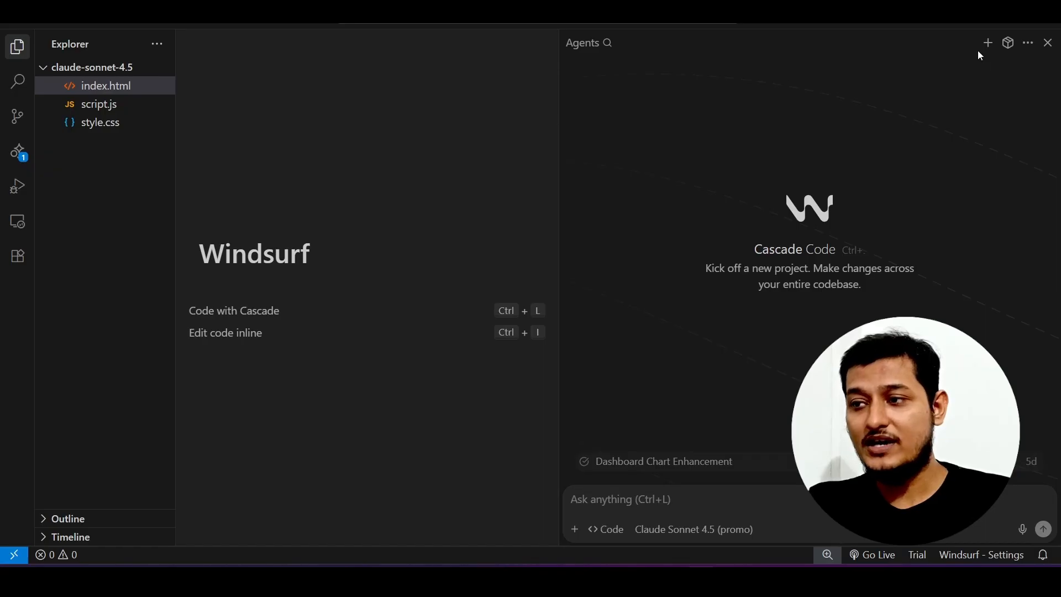
pyautogui.moveTo(997, 131)
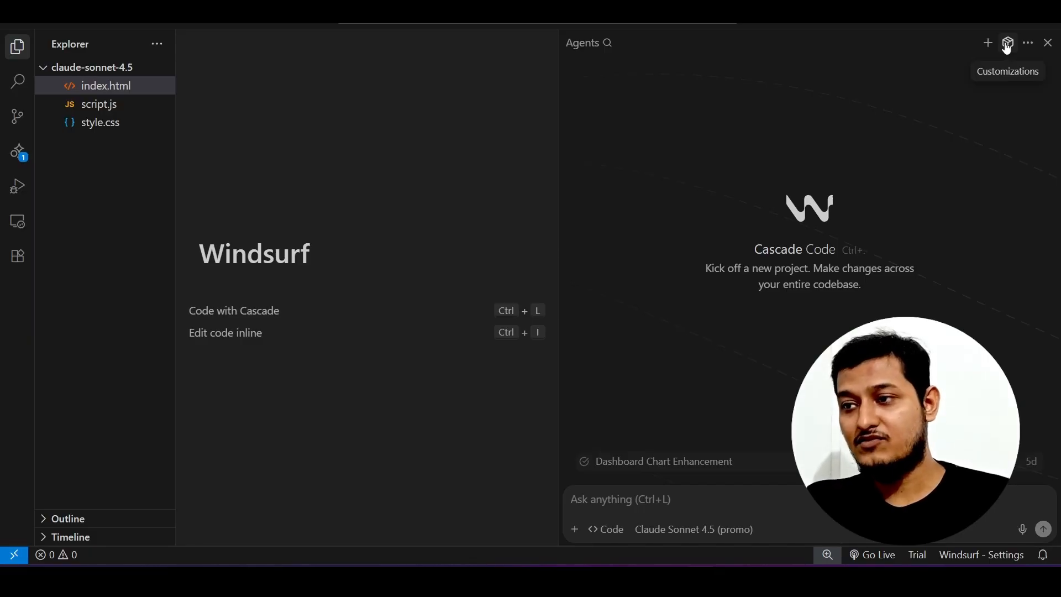
# Show Cascade's installed MCP servers and open the chrome-devtools server's management page.
pyautogui.click(1009, 43)
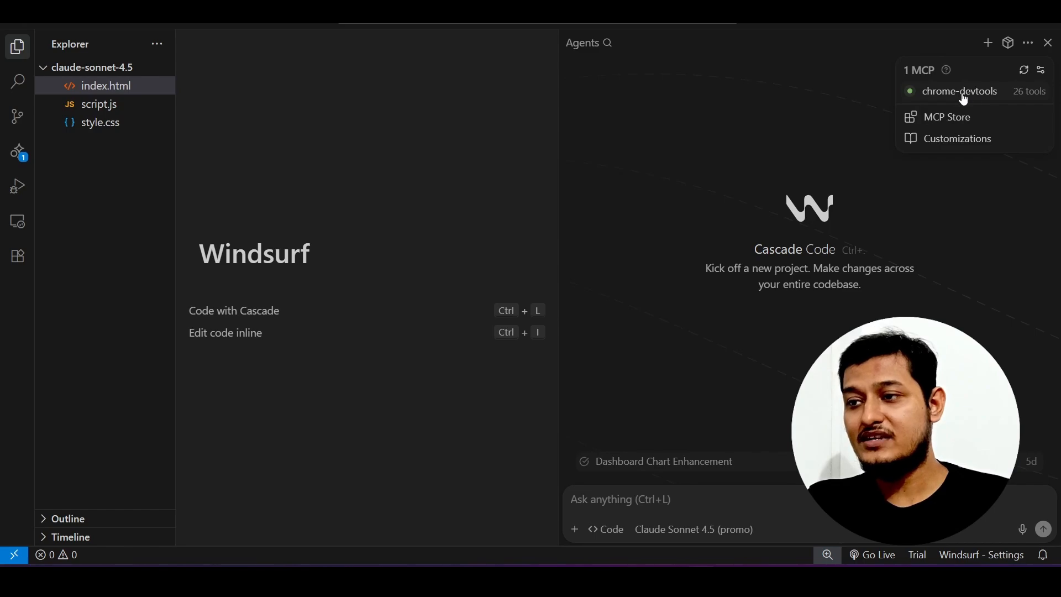
pyautogui.moveTo(995, 93)
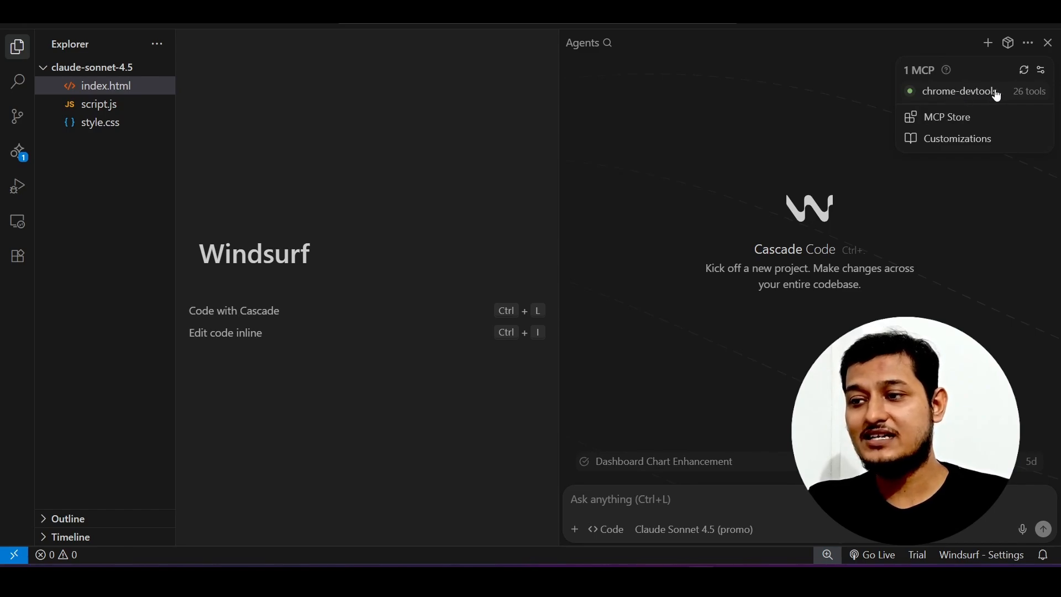
pyautogui.click(955, 91)
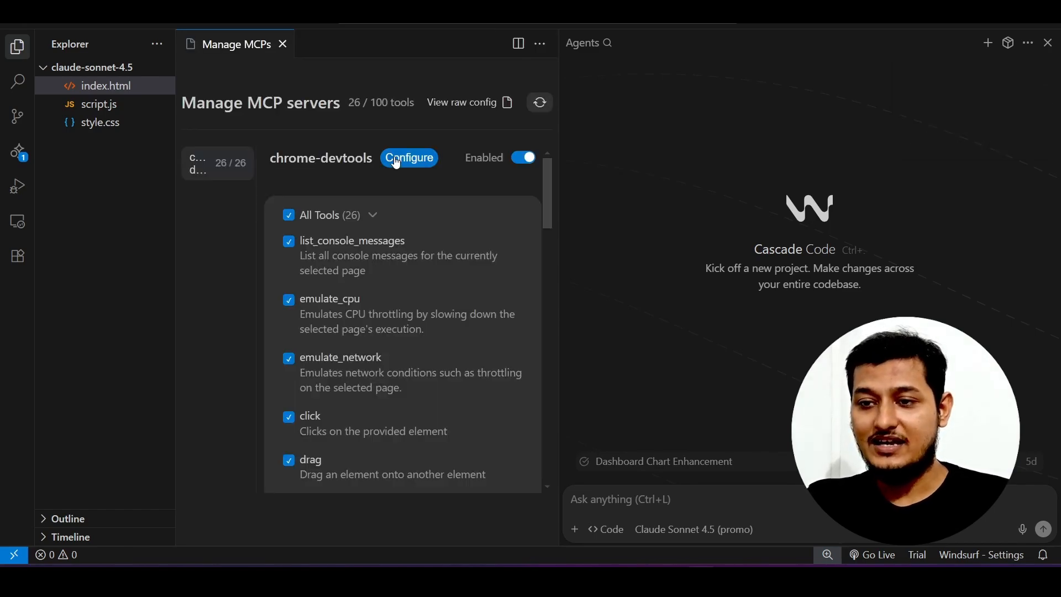
pyautogui.moveTo(402, 226)
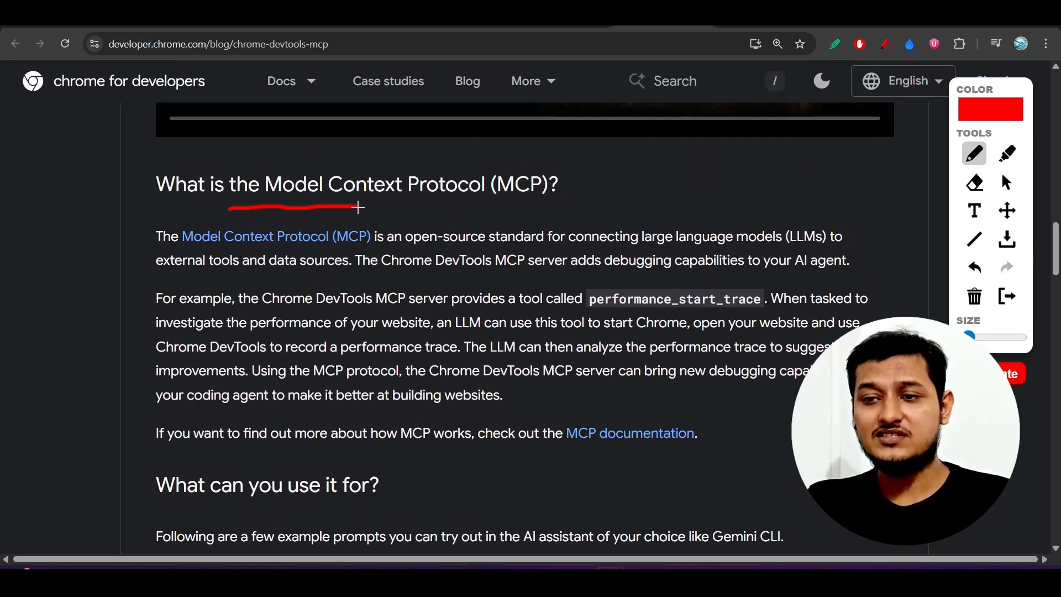
# Underline 'Model Context' in the MCP heading and the 'Verify in the browser' example prompt in red.
pyautogui.moveTo(357, 207); pyautogui.dragTo(556, 205)
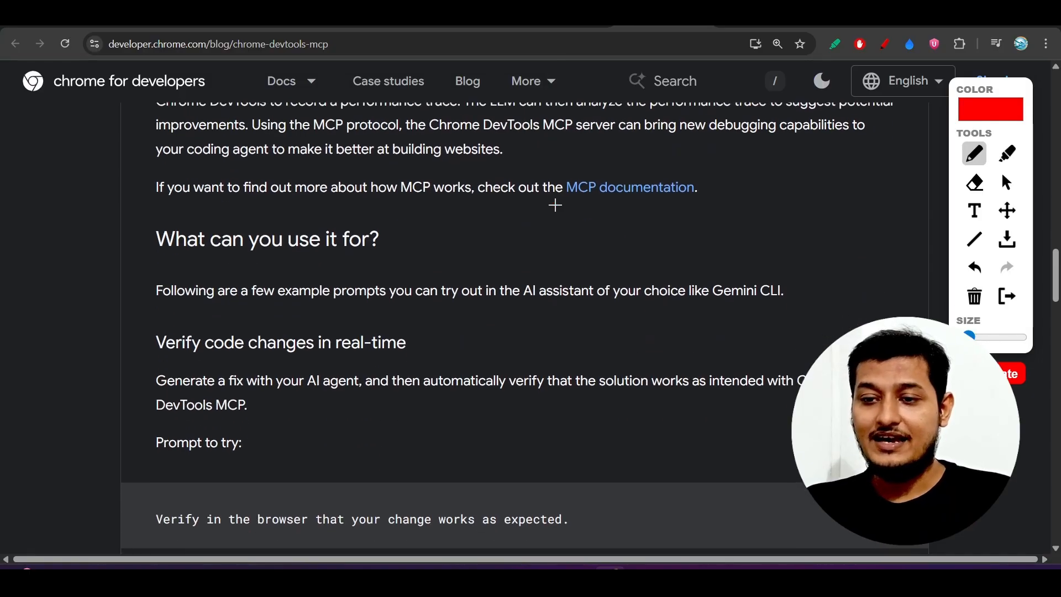
pyautogui.scroll(-3)
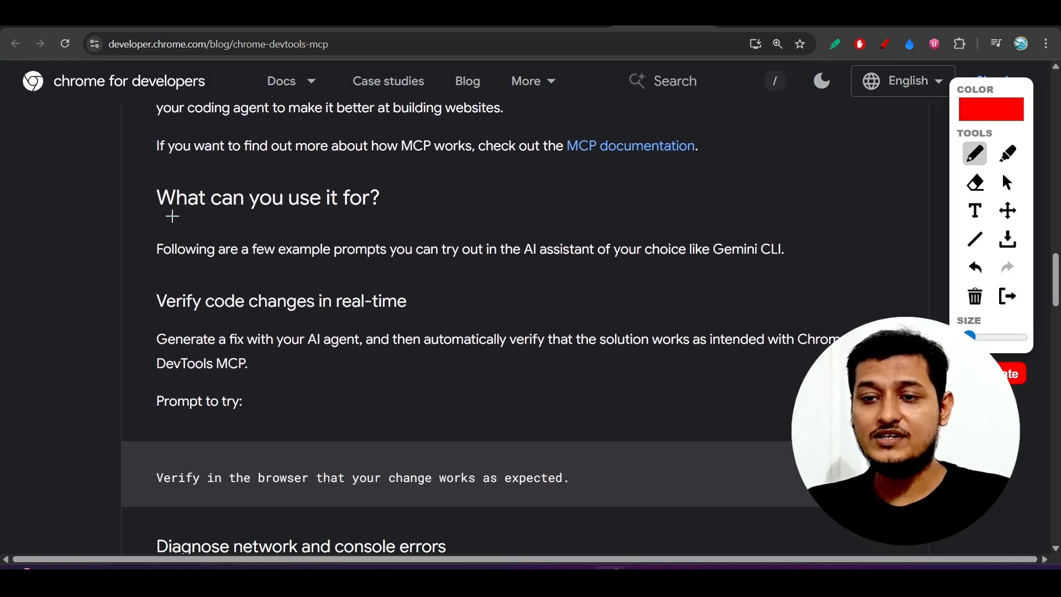
pyautogui.scroll(-3)
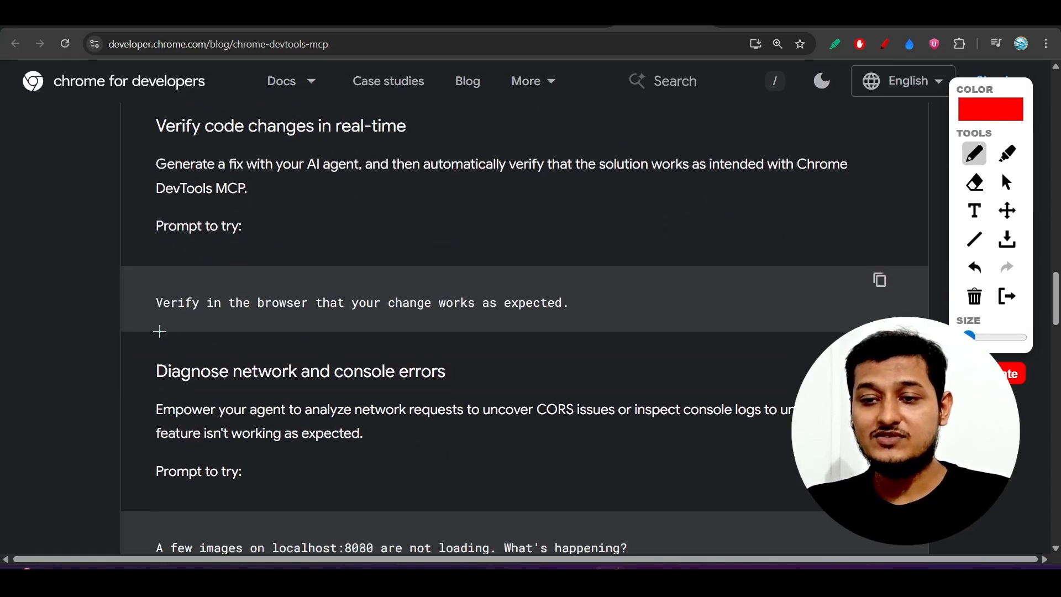
pyautogui.moveTo(159, 331); pyautogui.dragTo(352, 327)
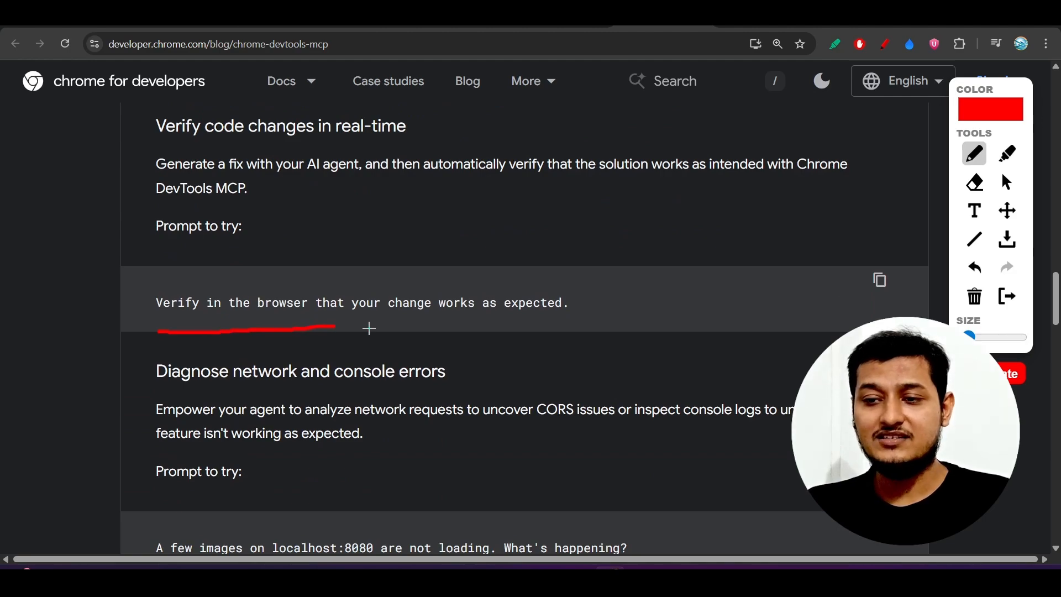
pyautogui.moveTo(373, 325); pyautogui.dragTo(565, 325)
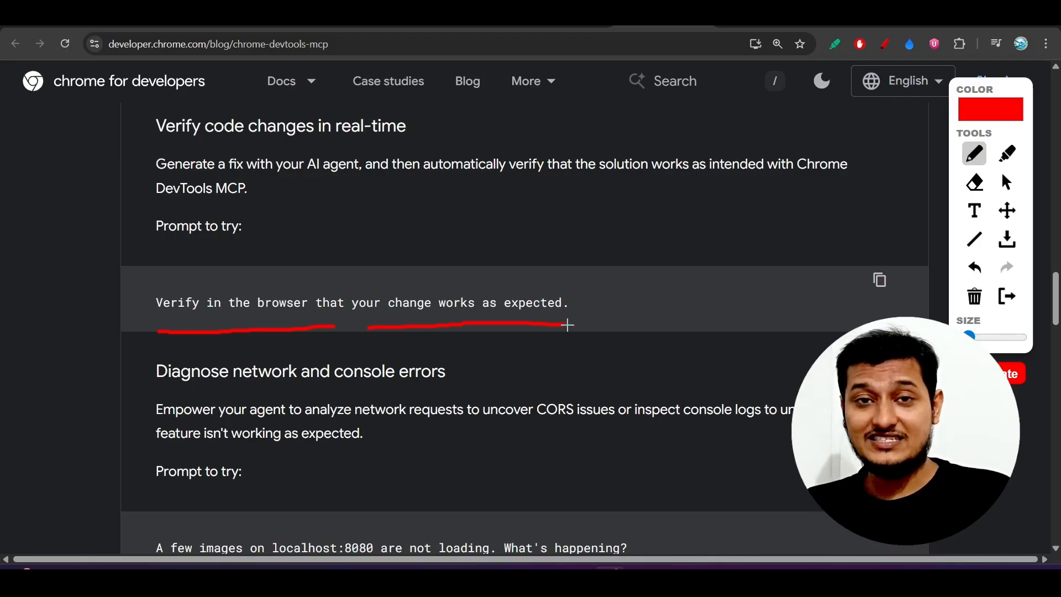
# Underline the 'Diagnose network and console errors' heading and key words of the images-not-loading prompt.
pyautogui.scroll(-3)
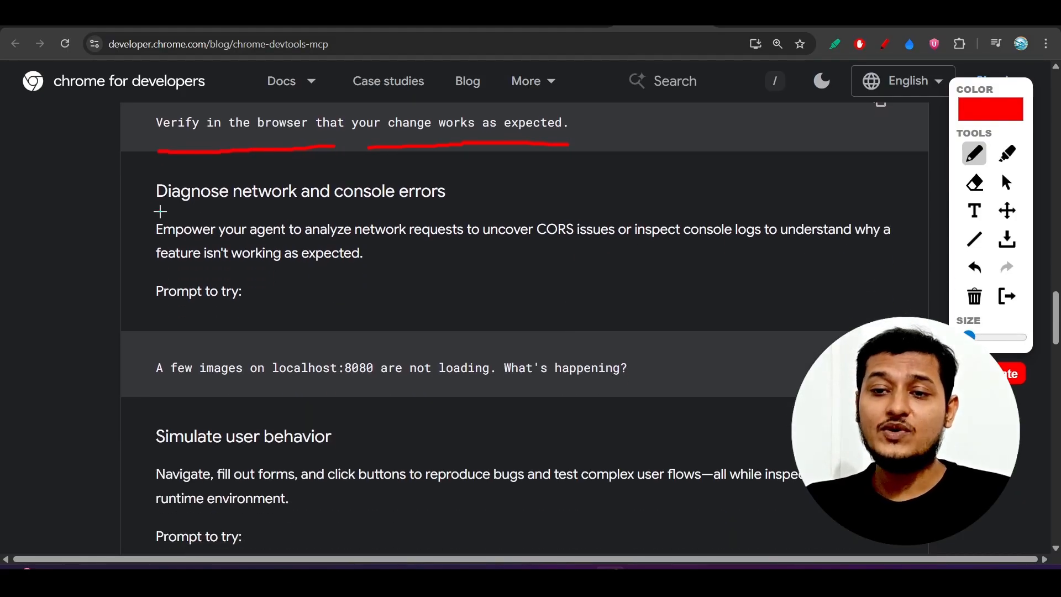
pyautogui.moveTo(158, 211); pyautogui.dragTo(415, 208)
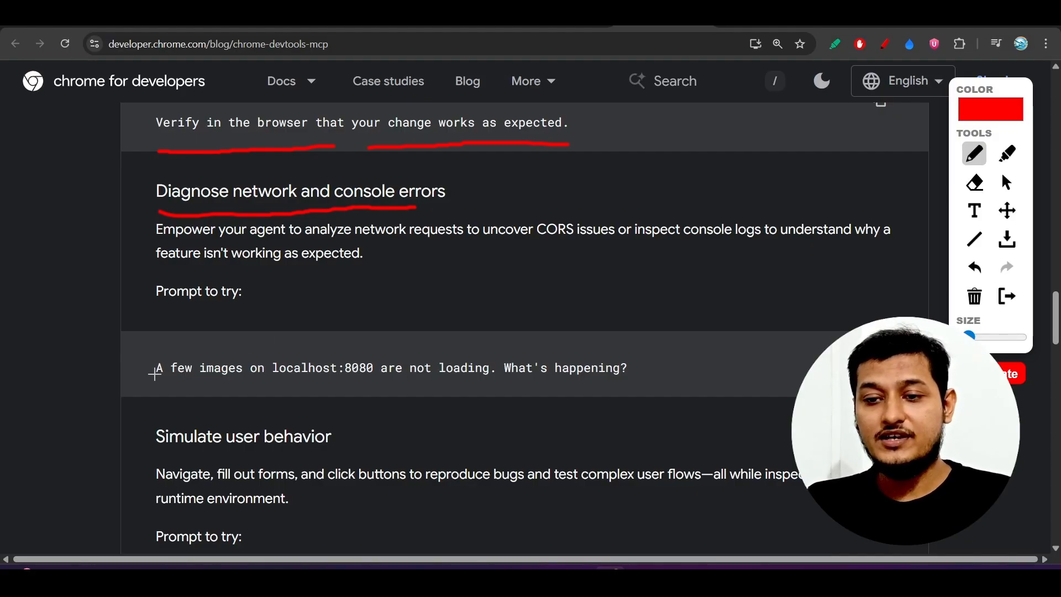
pyautogui.moveTo(155, 380); pyautogui.dragTo(283, 380)
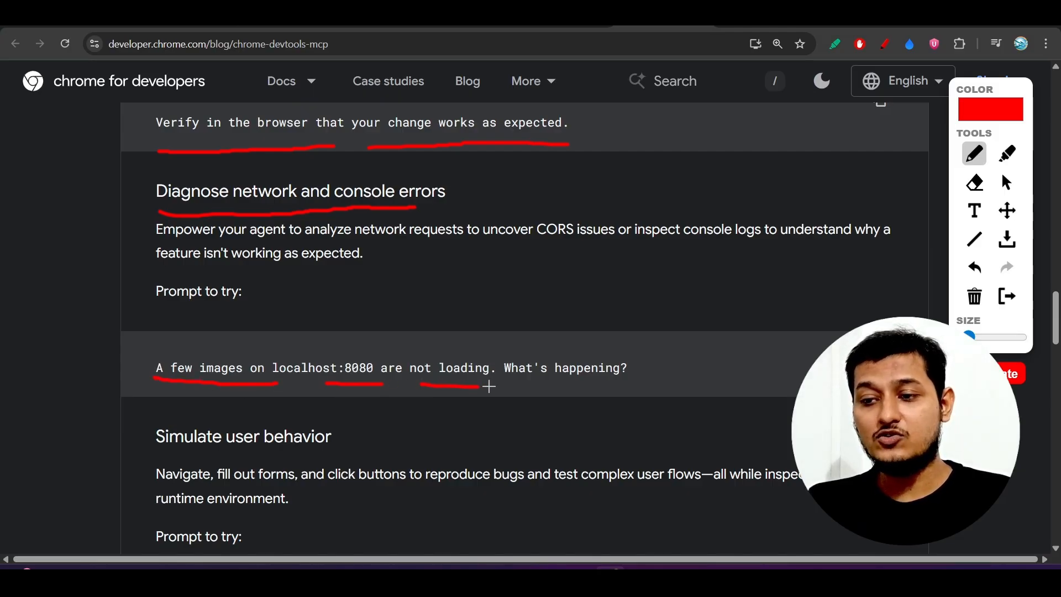
pyautogui.moveTo(492, 386); pyautogui.dragTo(642, 379)
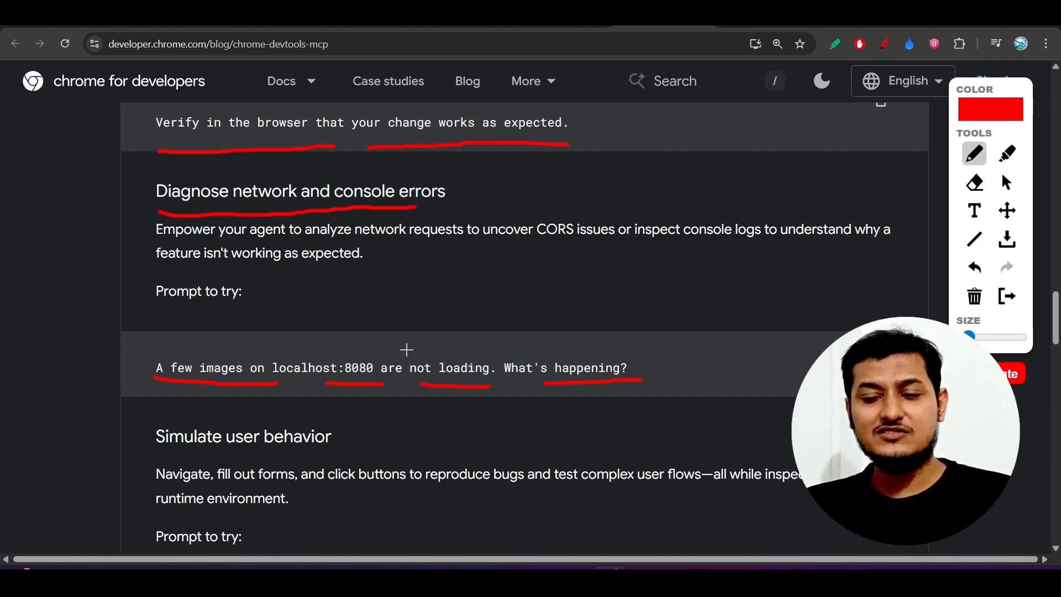
# Underline the form-submission prompt and the phrases 'fill out forms', 'clicking buttons', 'complex user flows'.
pyautogui.scroll(-3)
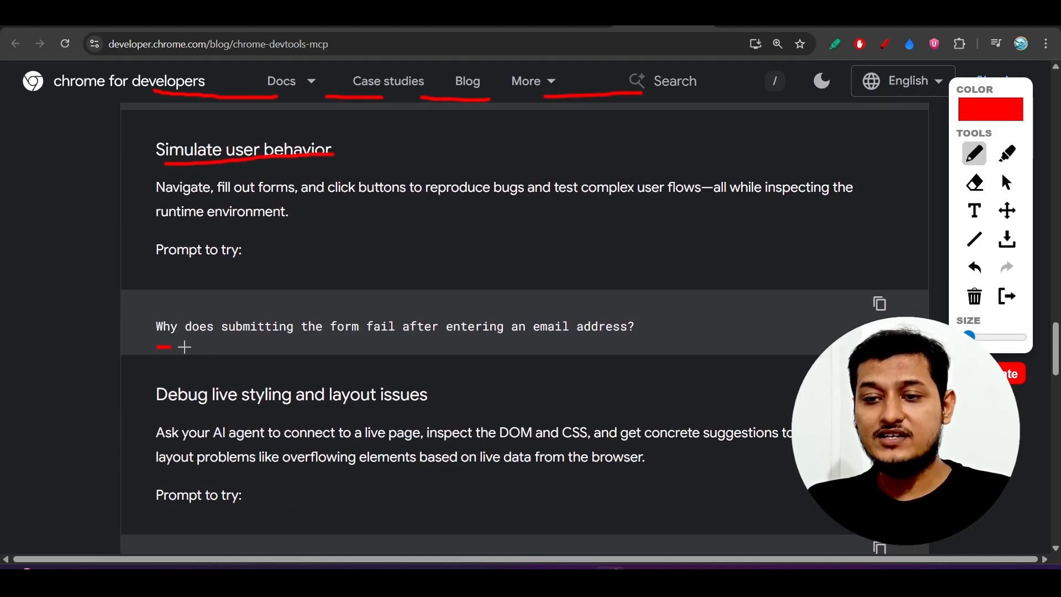
pyautogui.moveTo(180, 347); pyautogui.dragTo(552, 344)
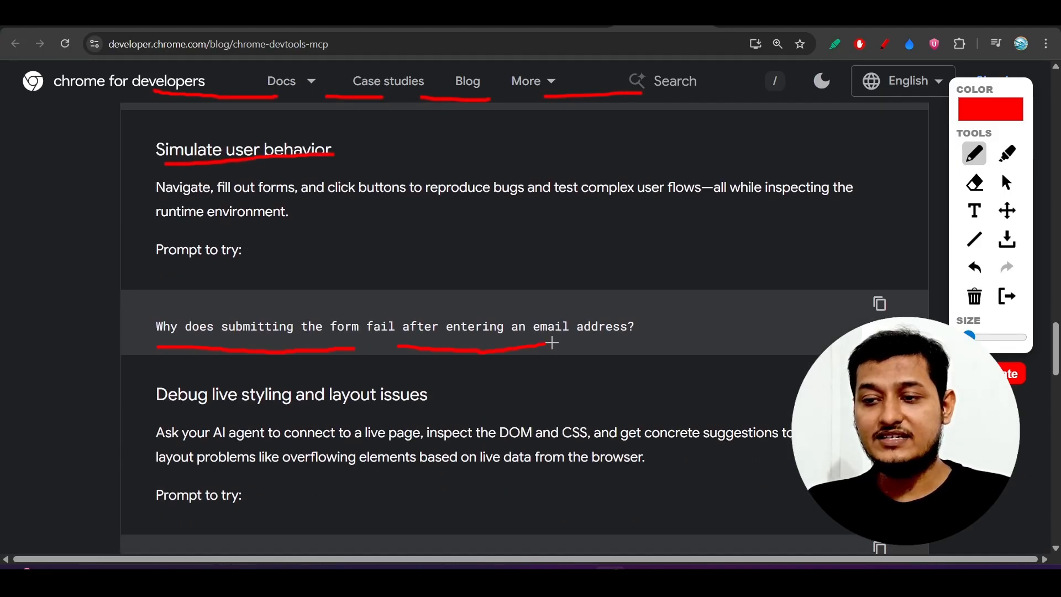
pyautogui.moveTo(552, 342); pyautogui.dragTo(622, 342)
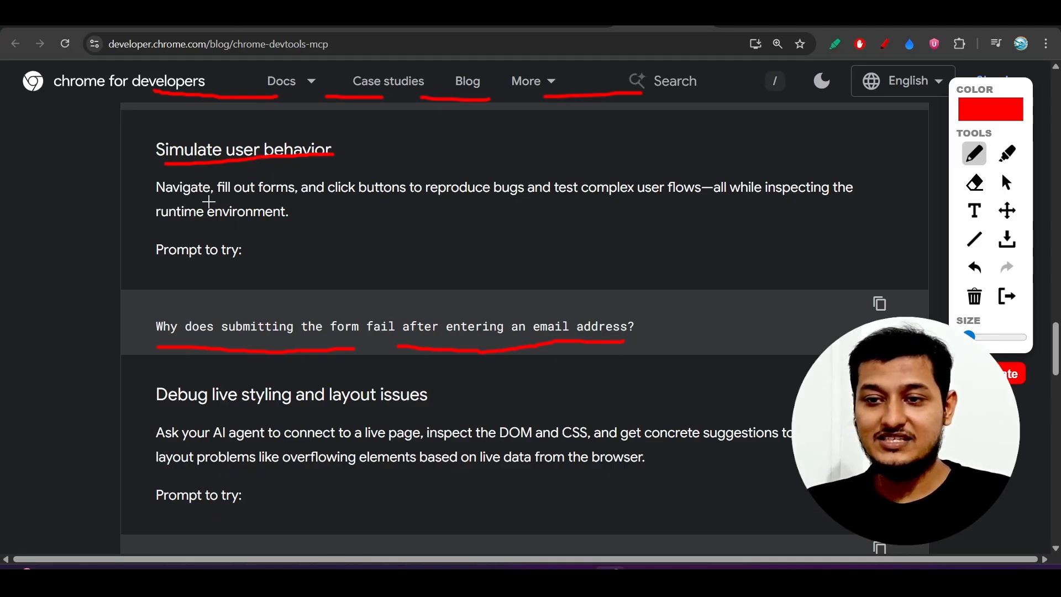
pyautogui.moveTo(196, 200); pyautogui.dragTo(291, 200)
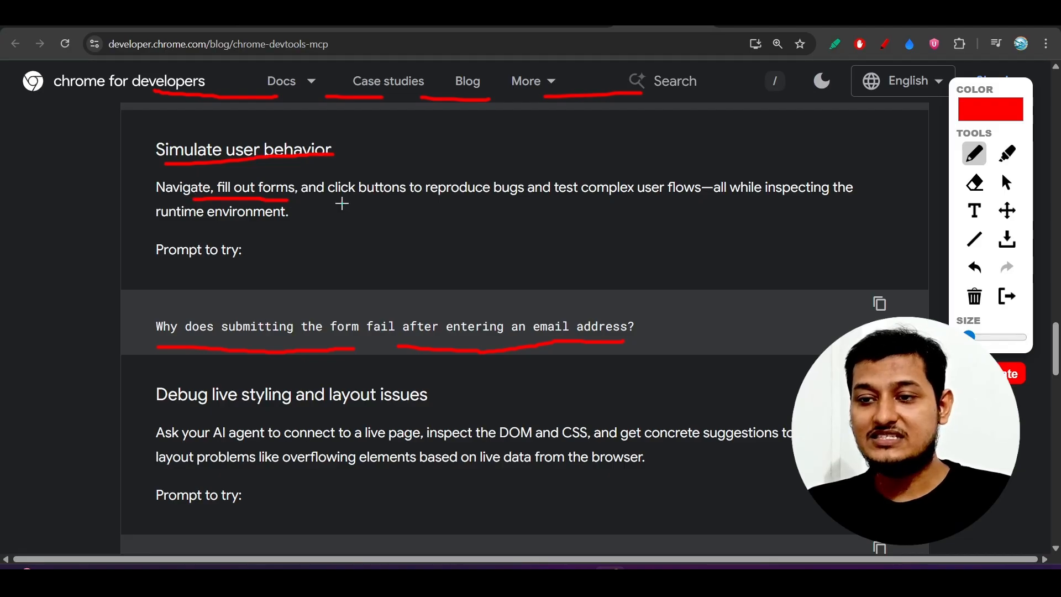
pyautogui.moveTo(342, 205); pyautogui.dragTo(545, 208)
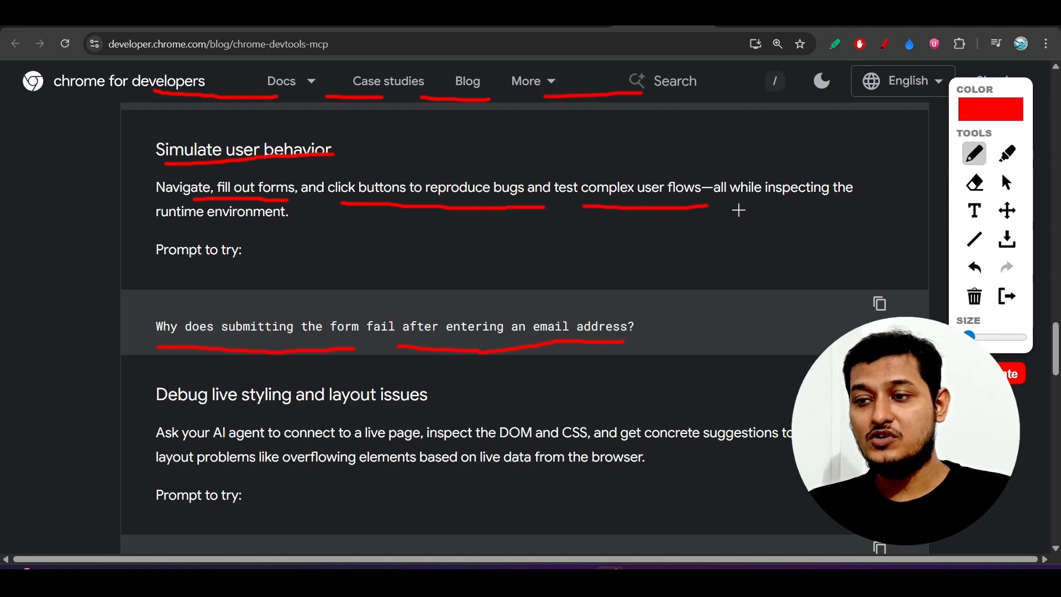
# Scroll through the styling and performance-audit sections and underline the slow-loading localhost:8080 prompt.
pyautogui.scroll(-3)
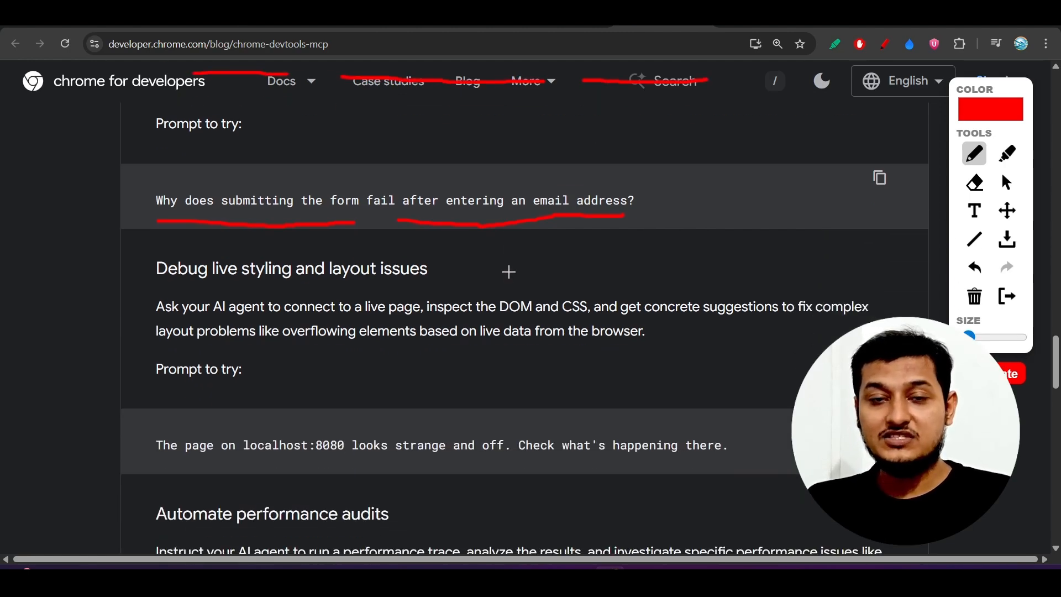
pyautogui.scroll(-3)
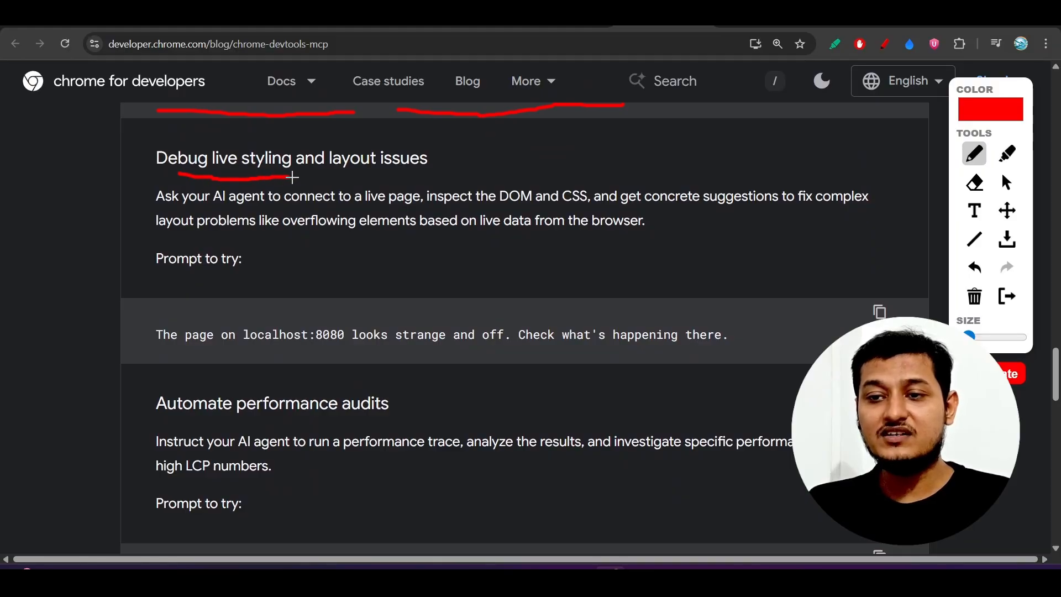
pyautogui.scroll(-3)
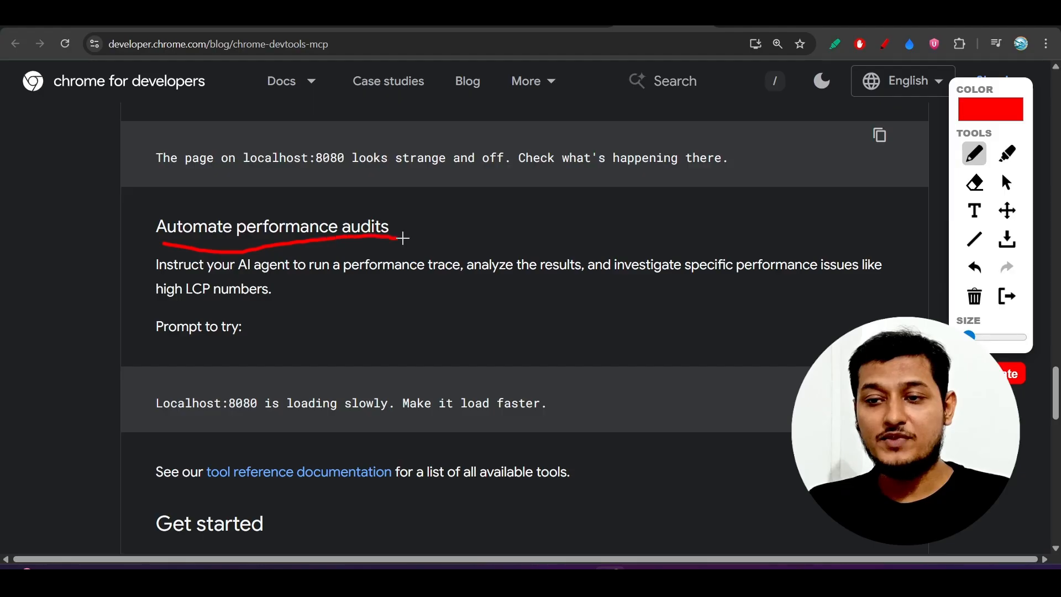
pyautogui.scroll(-3)
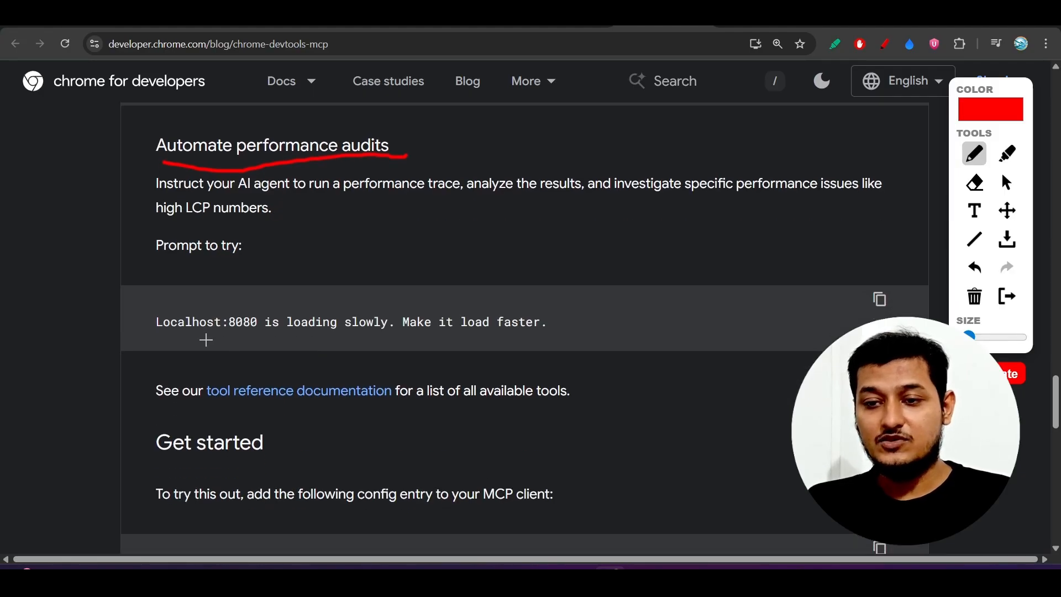
pyautogui.moveTo(166, 340); pyautogui.dragTo(366, 342)
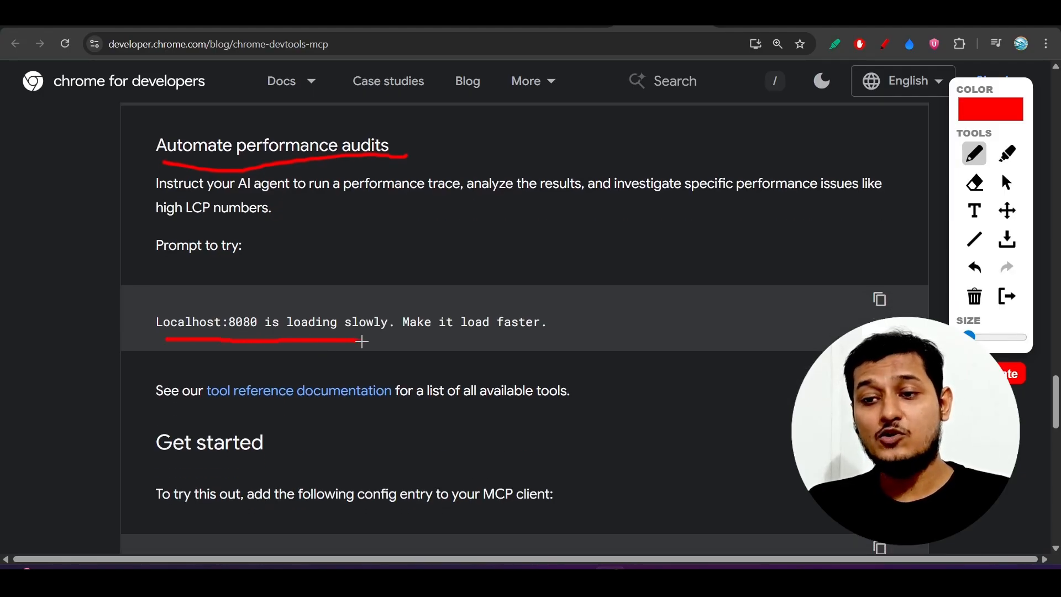
pyautogui.moveTo(417, 340); pyautogui.dragTo(549, 338)
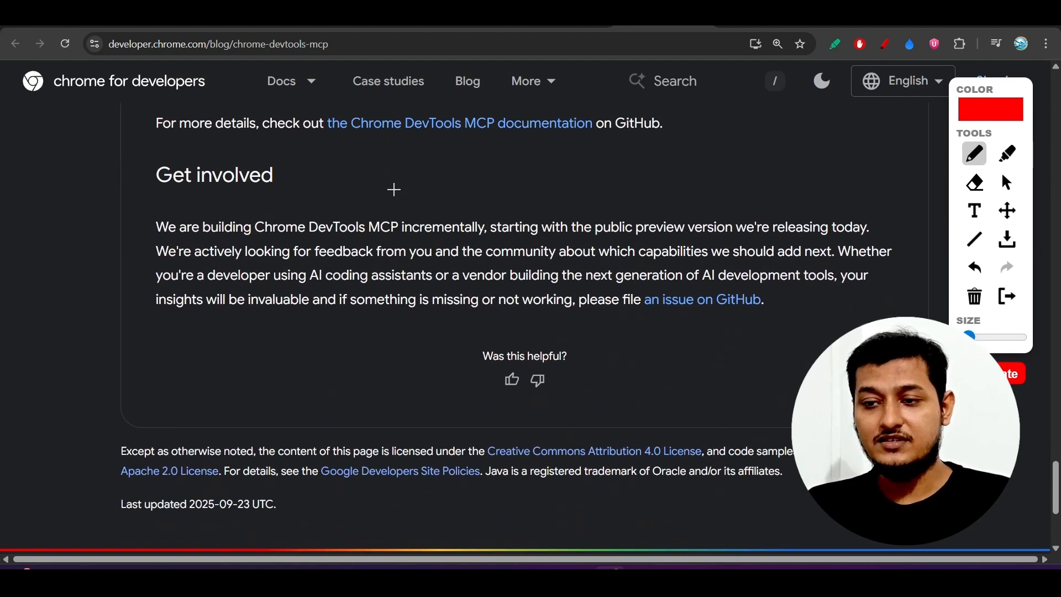
# Close all open editor files from the mcp_config.json tab menu, leaving the welcome screen.
pyautogui.scroll(3)
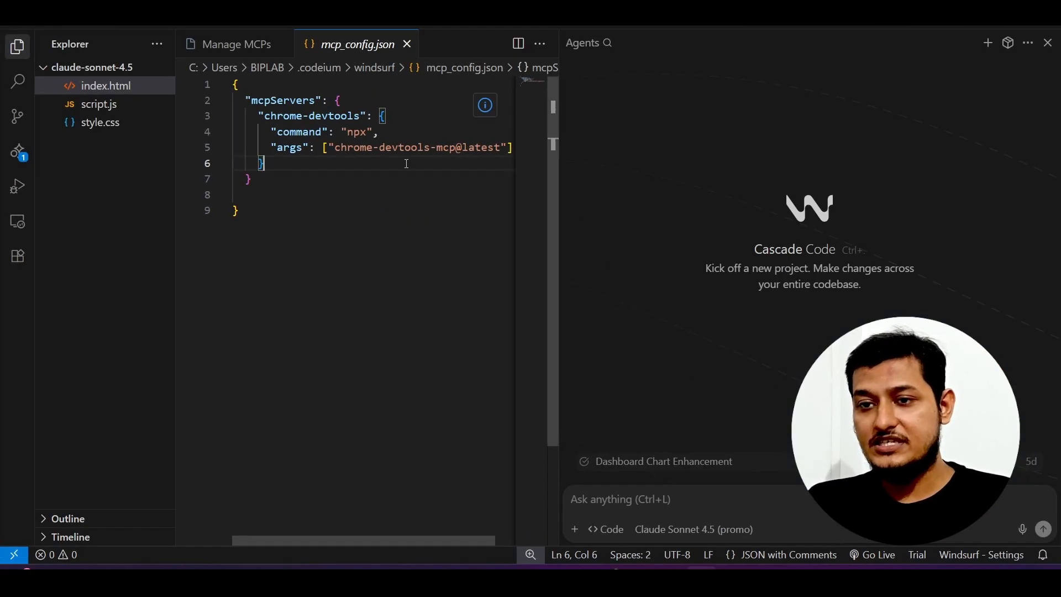
pyautogui.rightClick(357, 44)
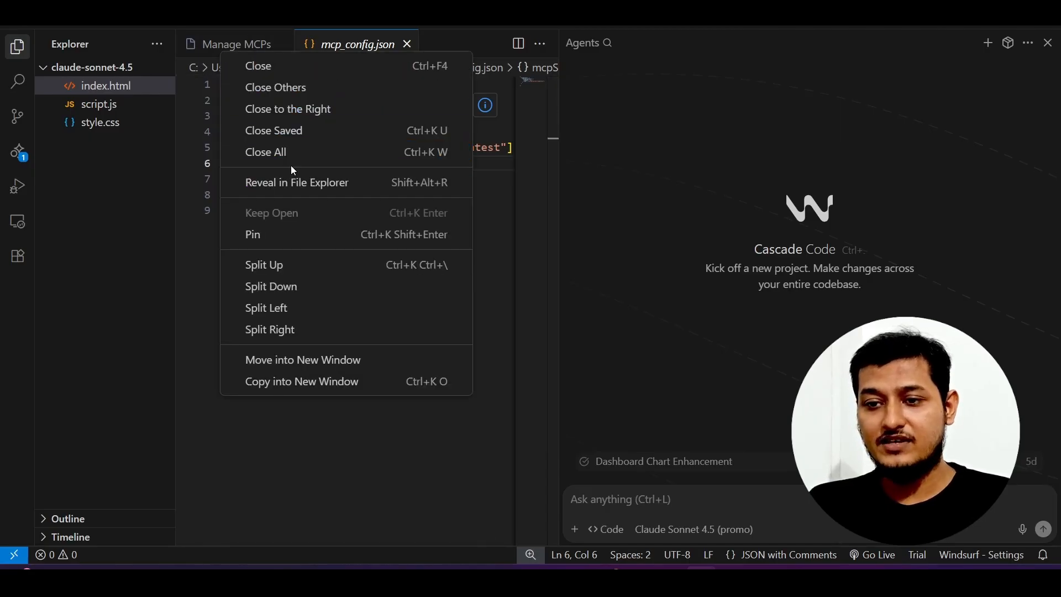
pyautogui.click(265, 152)
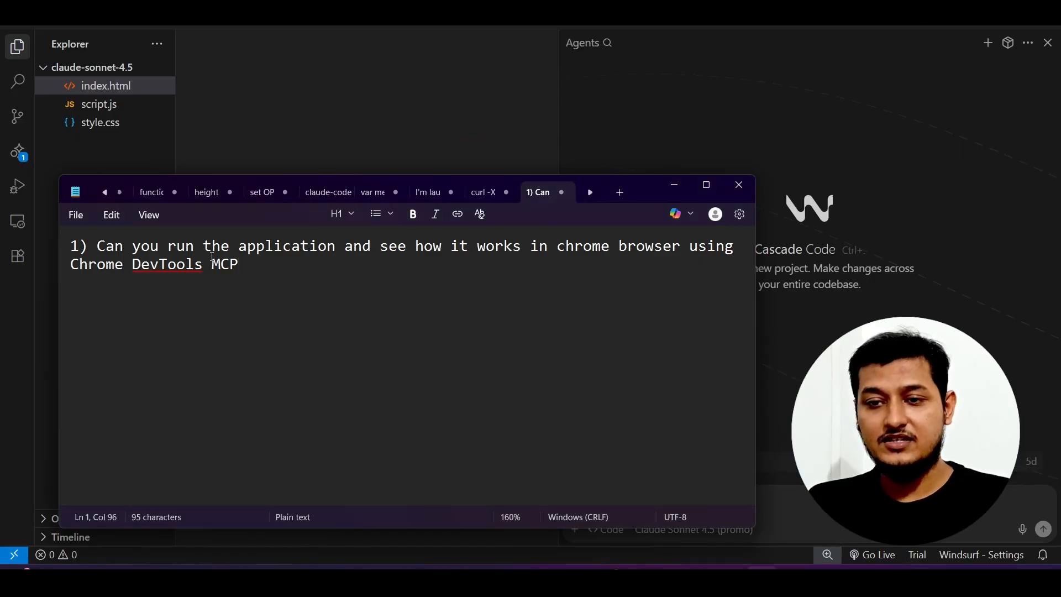
# Copy the Chrome DevTools run-the-app prompt from the notes and start a new Cascade message.
pyautogui.moveTo(98, 246); pyautogui.dragTo(434, 245)
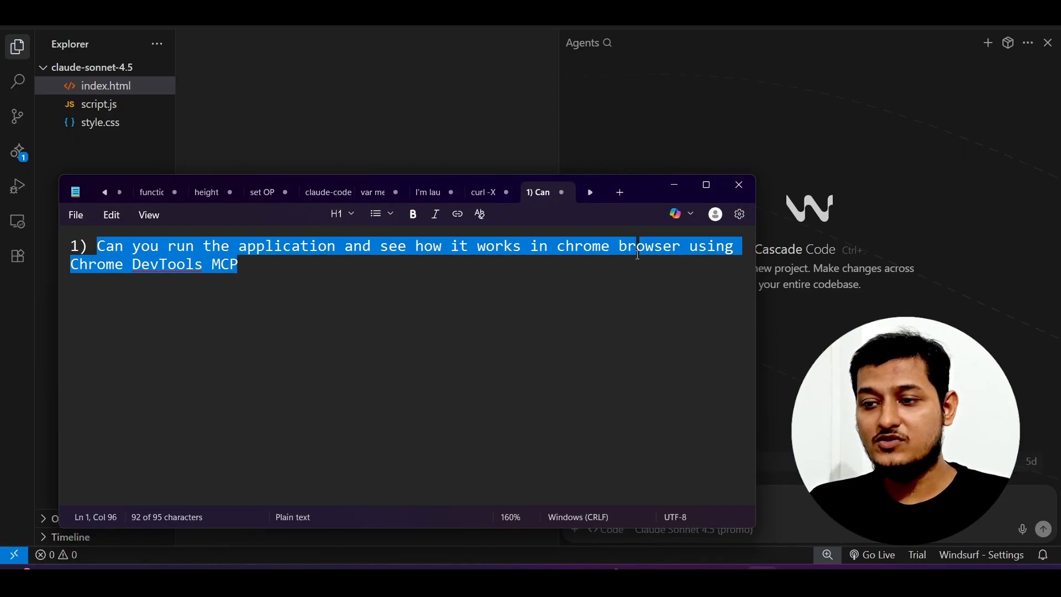
pyautogui.click(254, 265)
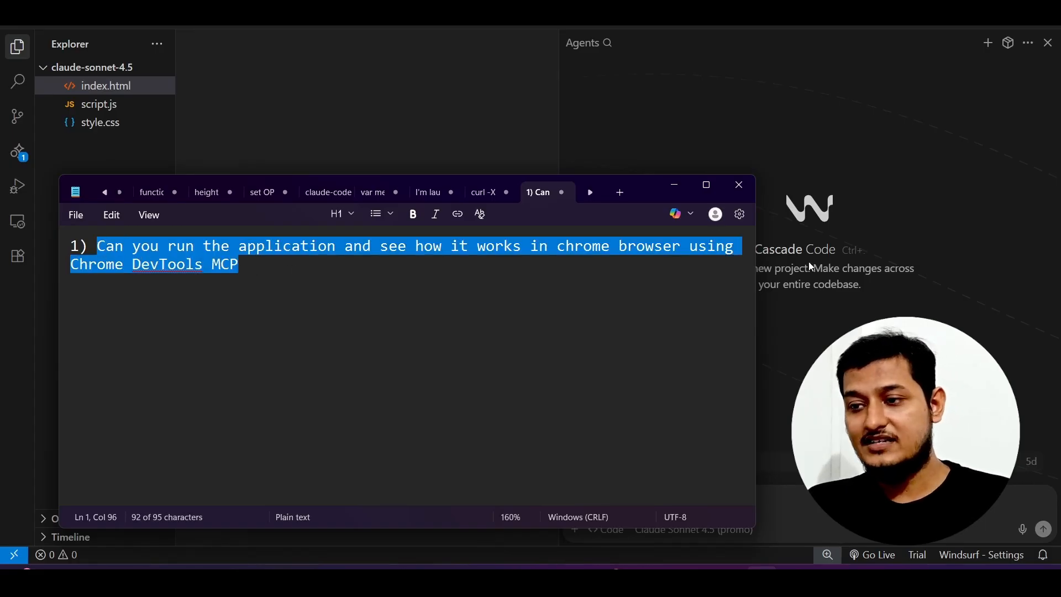
pyautogui.click(738, 185)
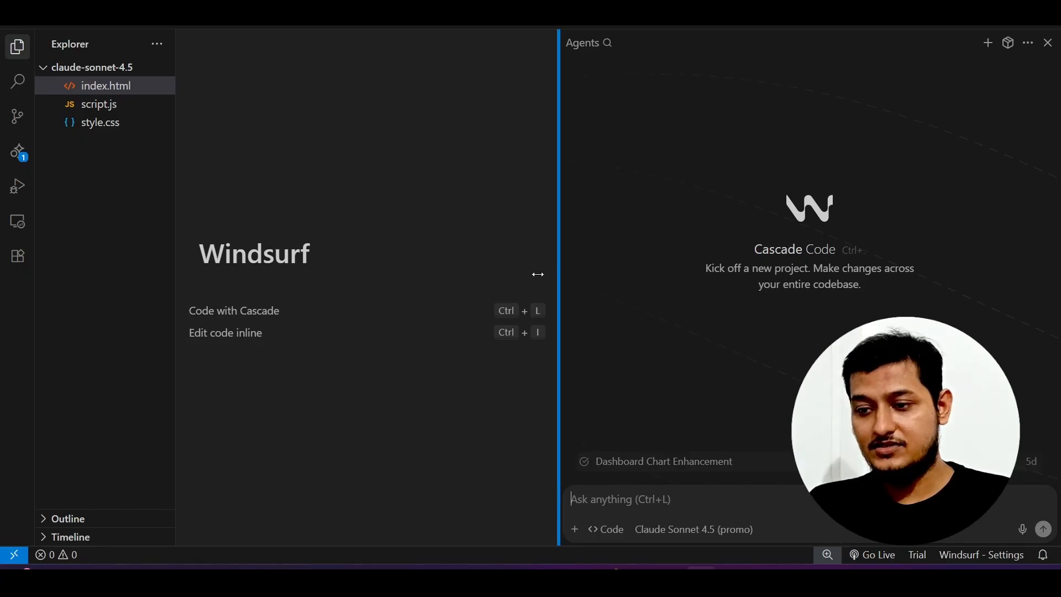
# Send Cascade 'Can you run the application and see how it works in chrome browser using Chrome DevTools MCP'.
pyautogui.write('Can you run the application and see how it works in chrome browser using Cr')
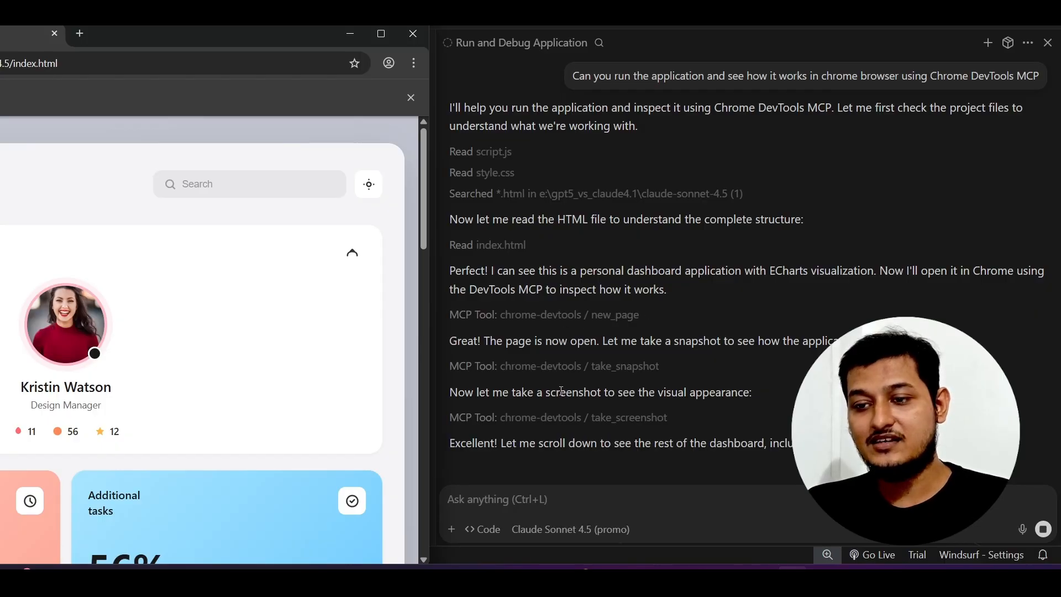
pyautogui.scroll(-3)
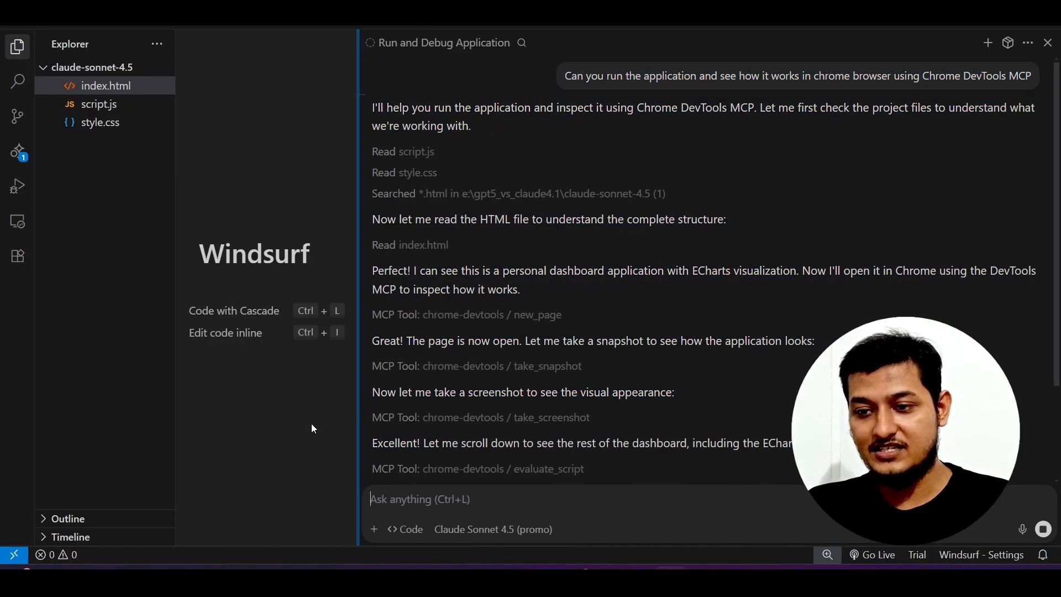
pyautogui.scroll(-3)
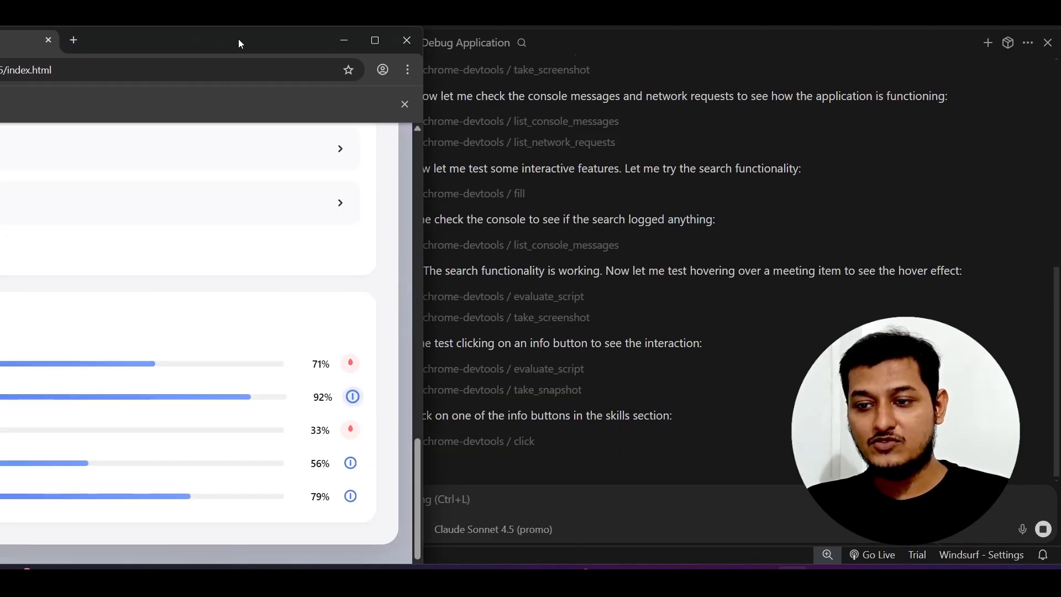
# Let Cascade test the dashboard at E:/gpt5_vs_claude4.1/claude-sonnet-4.5/index.html, following its performance trace and analysis.
pyautogui.scroll(-3)
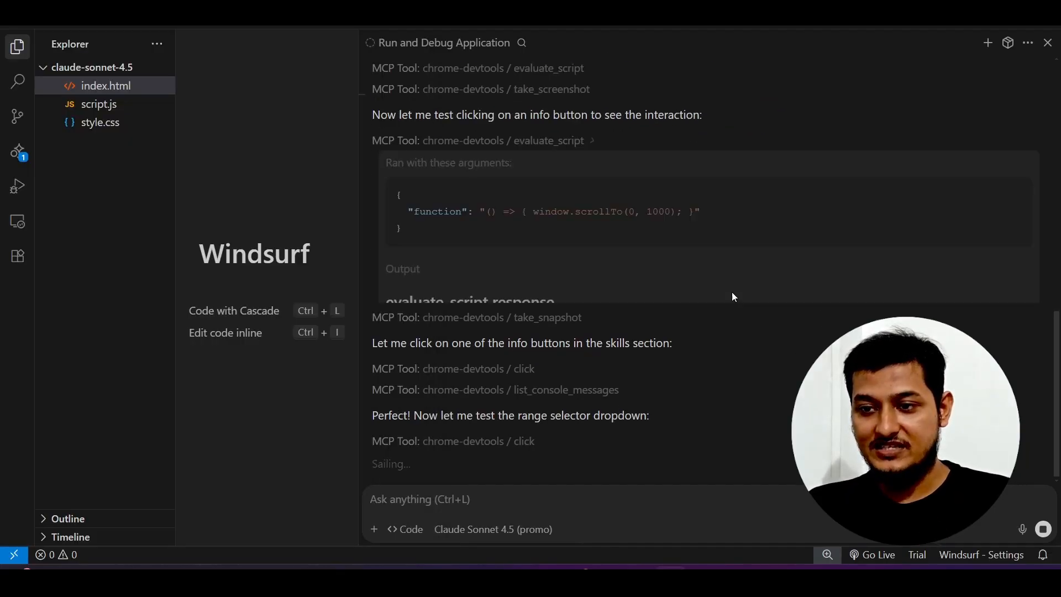
pyautogui.scroll(-3)
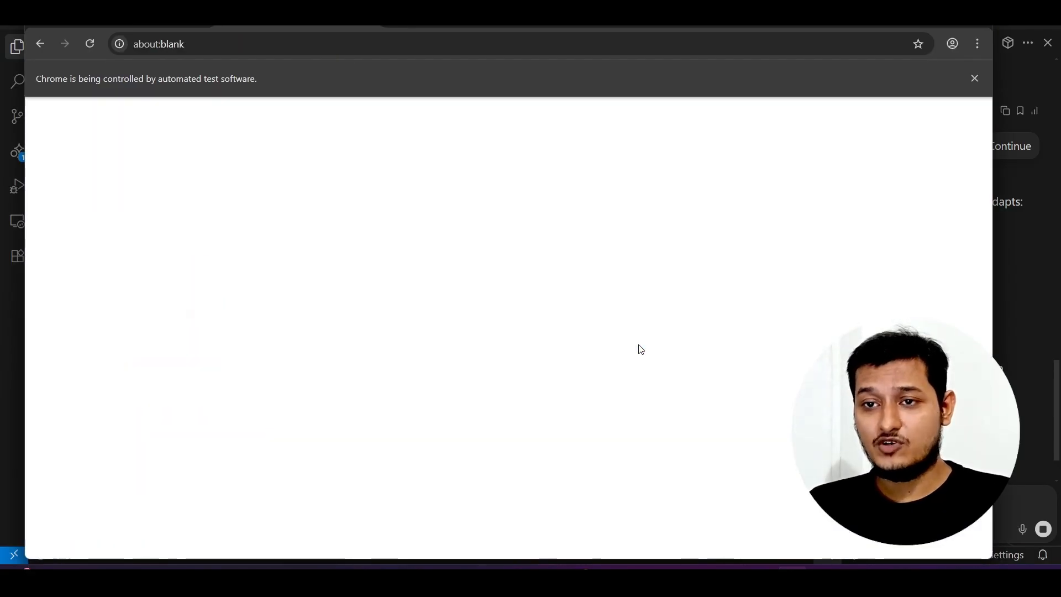
pyautogui.write('E:/gpt5_vs_claude4.1/claude-sonnet-4.5/index.html')
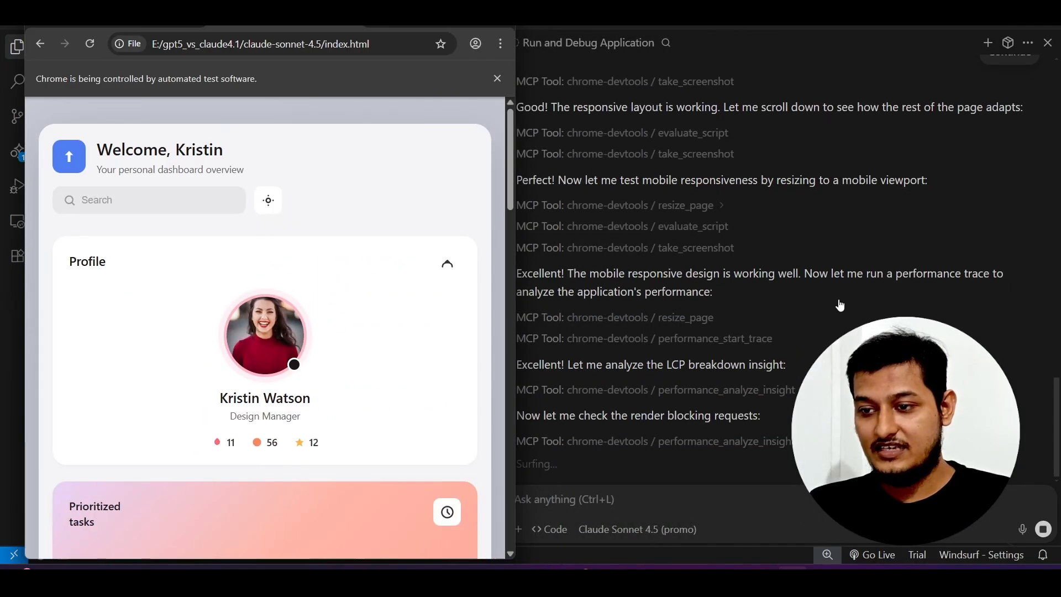
pyautogui.scroll(-3)
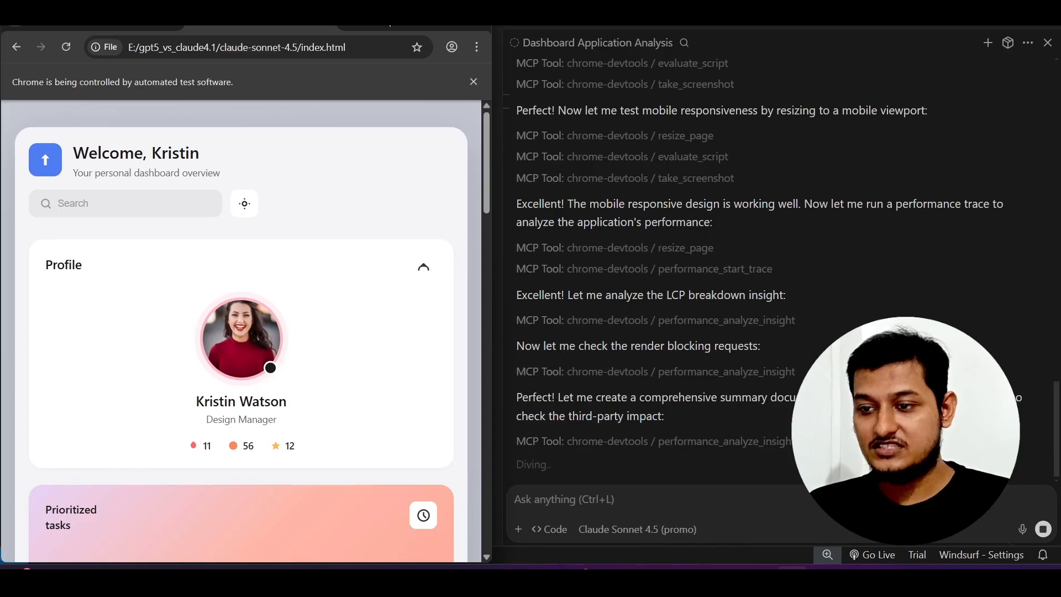
pyautogui.scroll(-3)
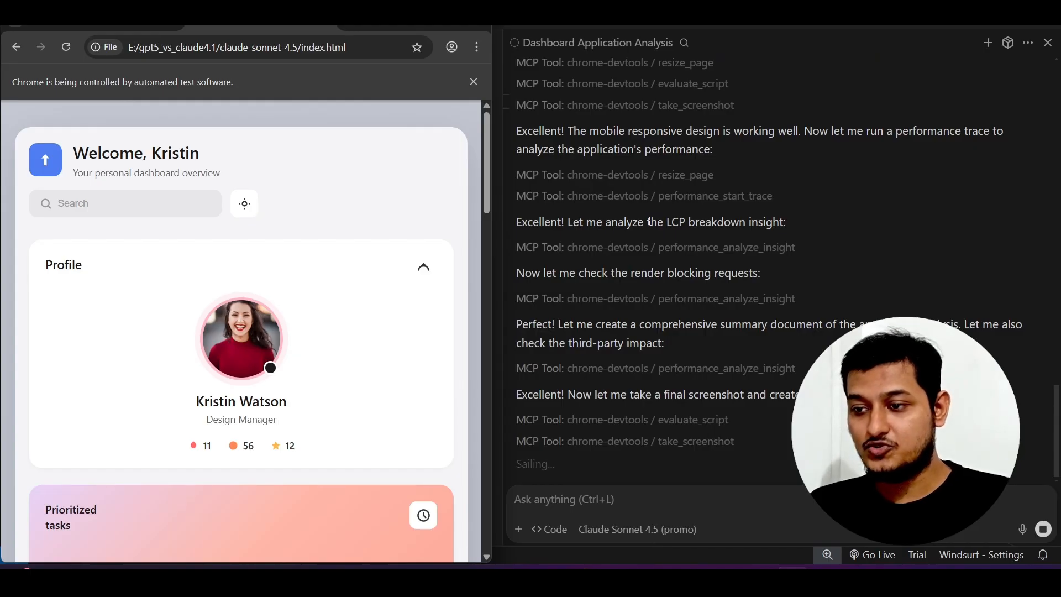
pyautogui.scroll(-3)
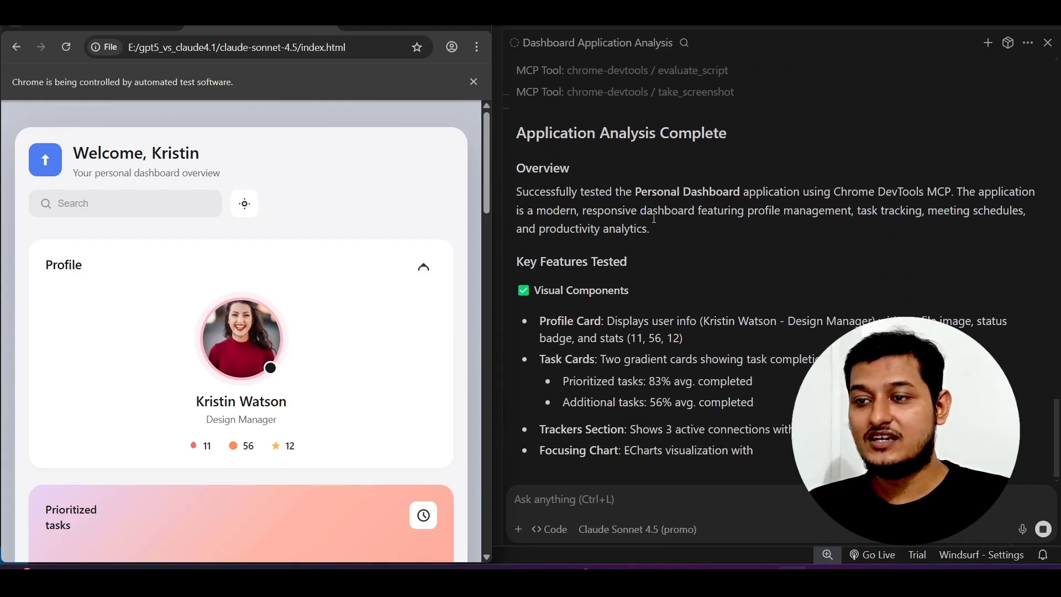
pyautogui.scroll(-3)
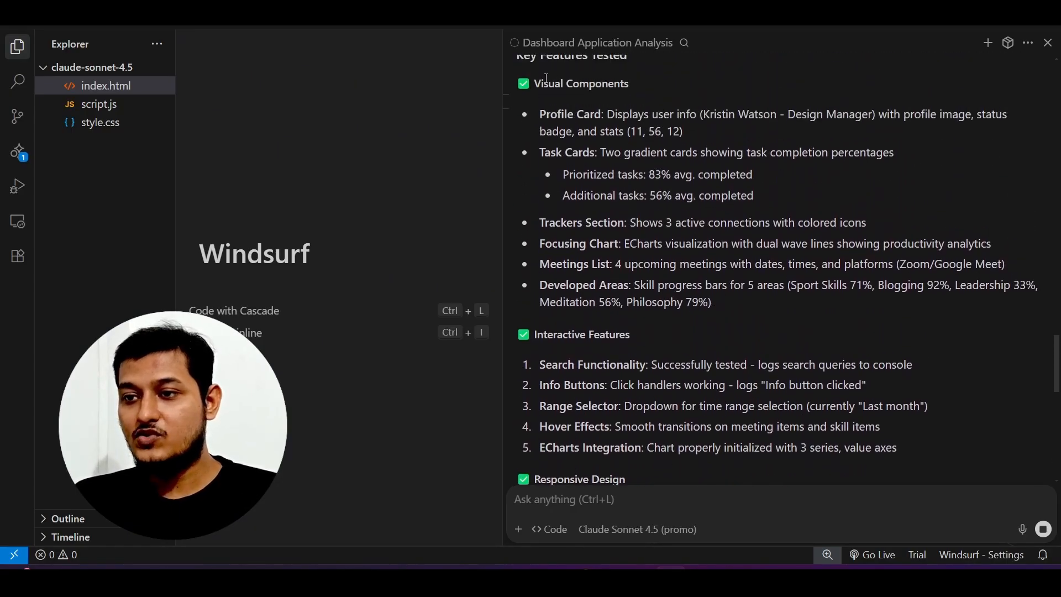
pyautogui.doubleClick(554, 334)
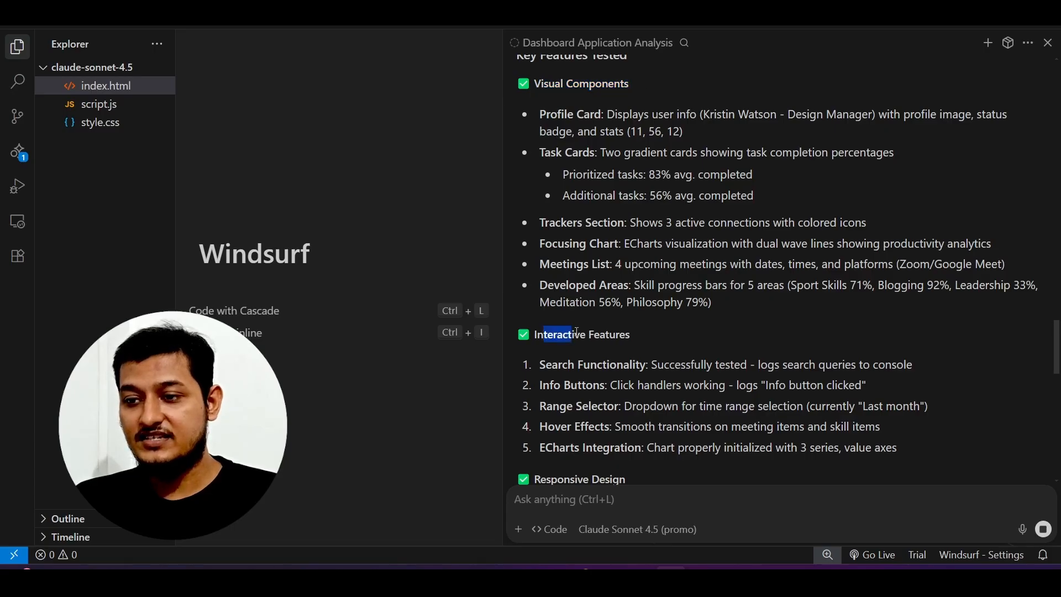
pyautogui.scroll(-3)
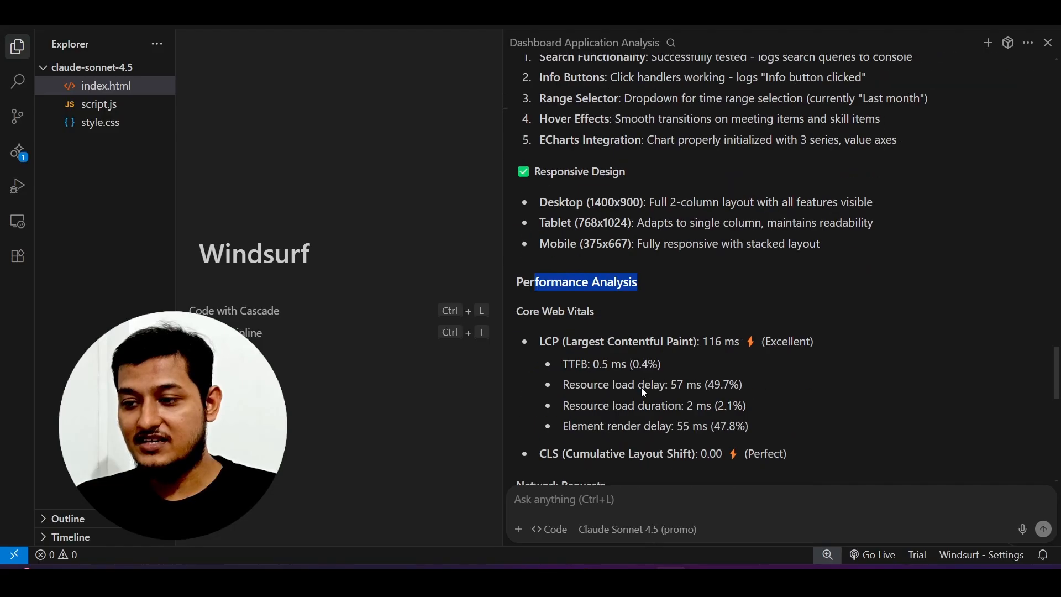
pyautogui.scroll(-3)
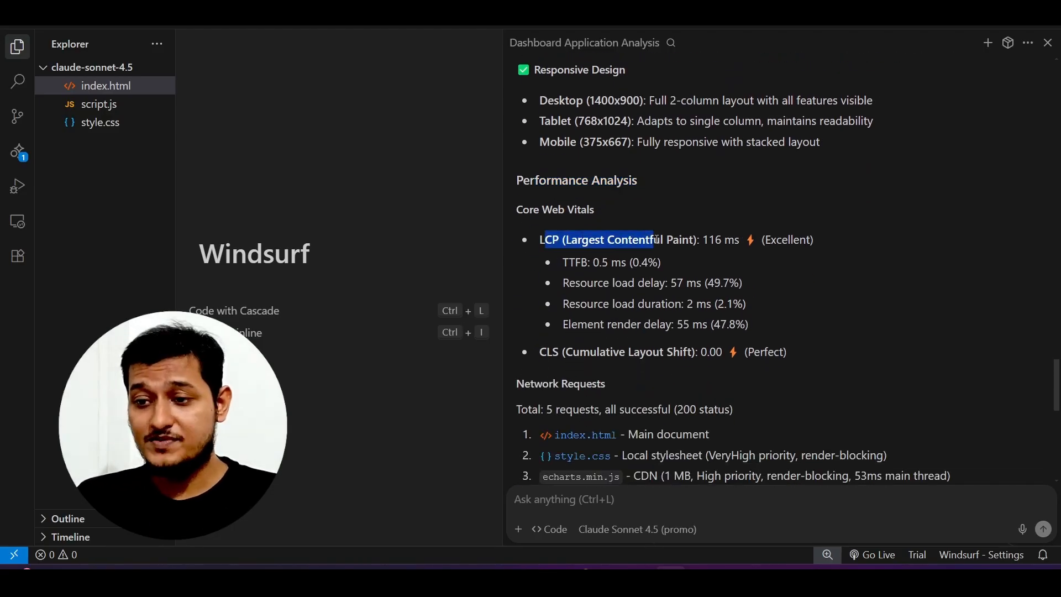
pyautogui.scroll(-3)
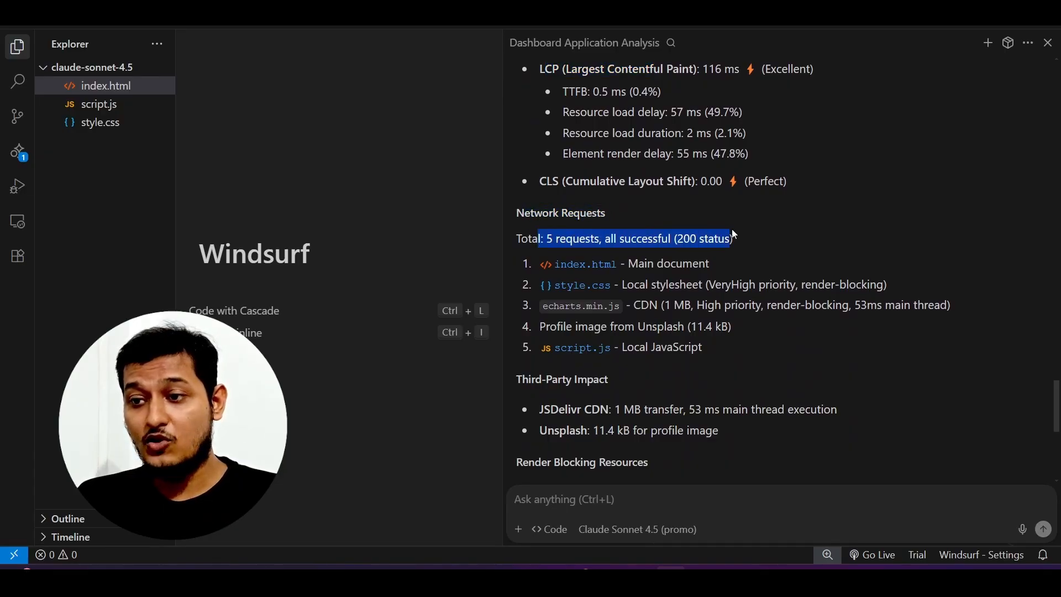
pyautogui.scroll(-3)
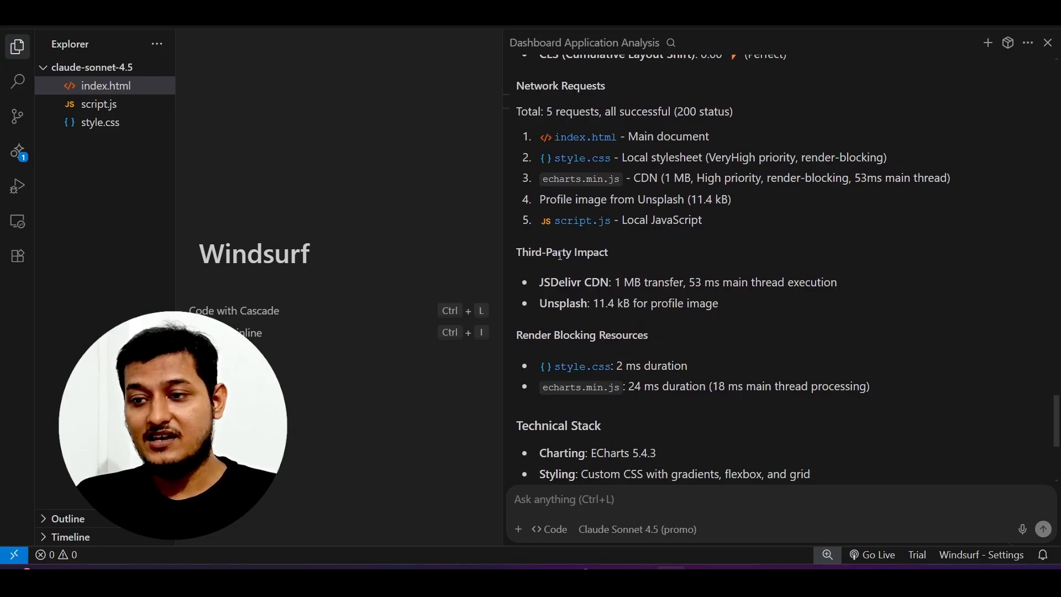
pyautogui.moveTo(540, 282); pyautogui.dragTo(645, 303)
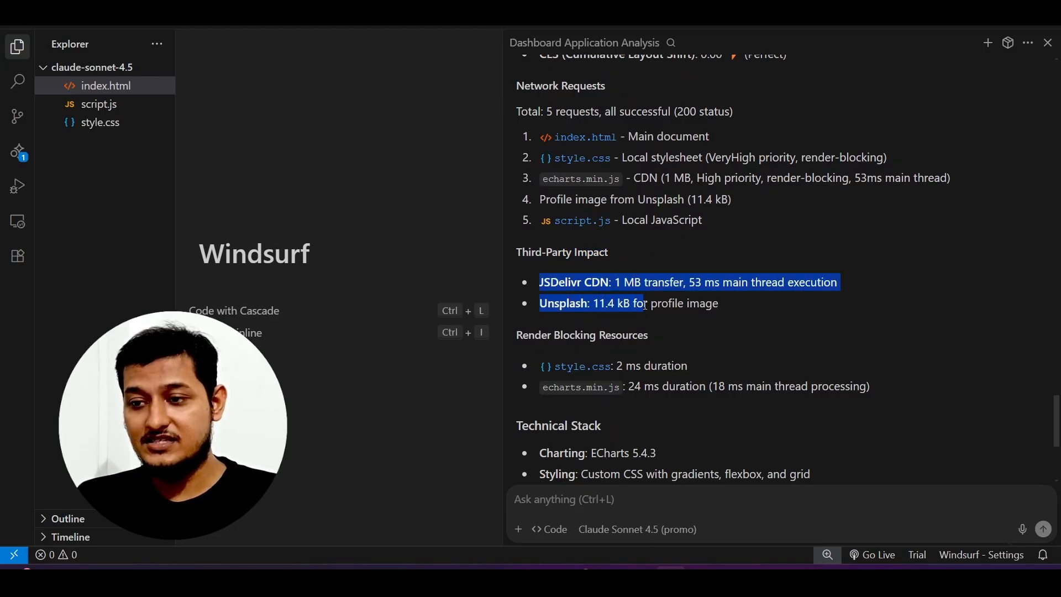
pyautogui.scroll(-3)
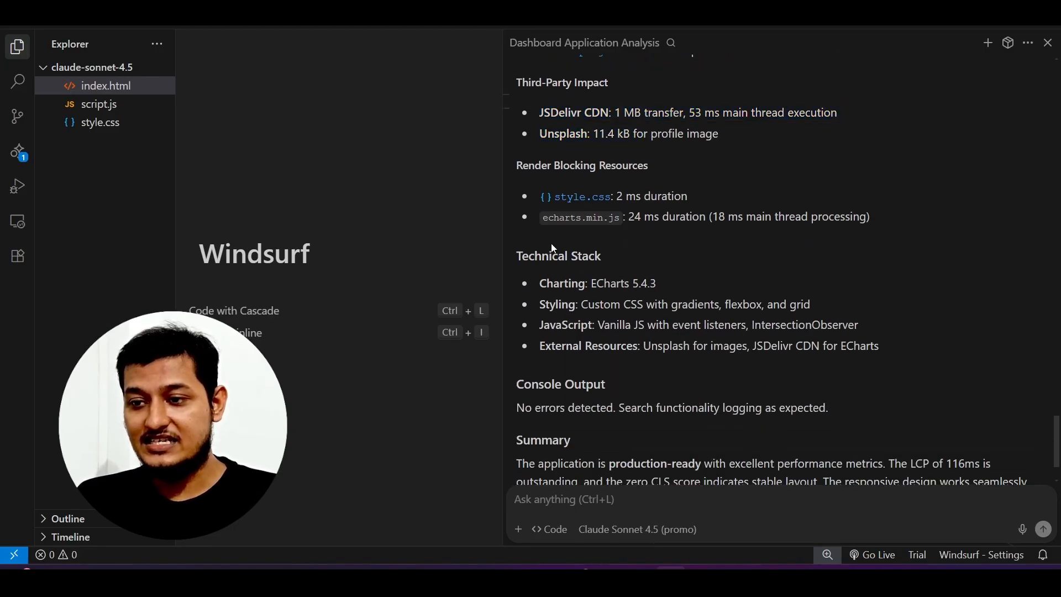
pyautogui.scroll(-3)
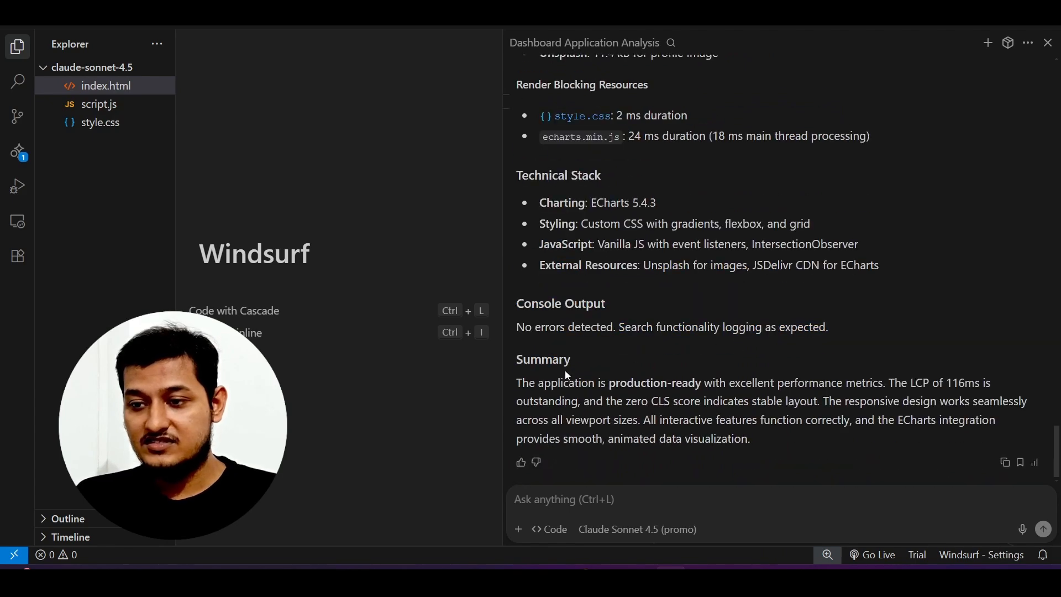
pyautogui.moveTo(532, 383); pyautogui.dragTo(764, 383)
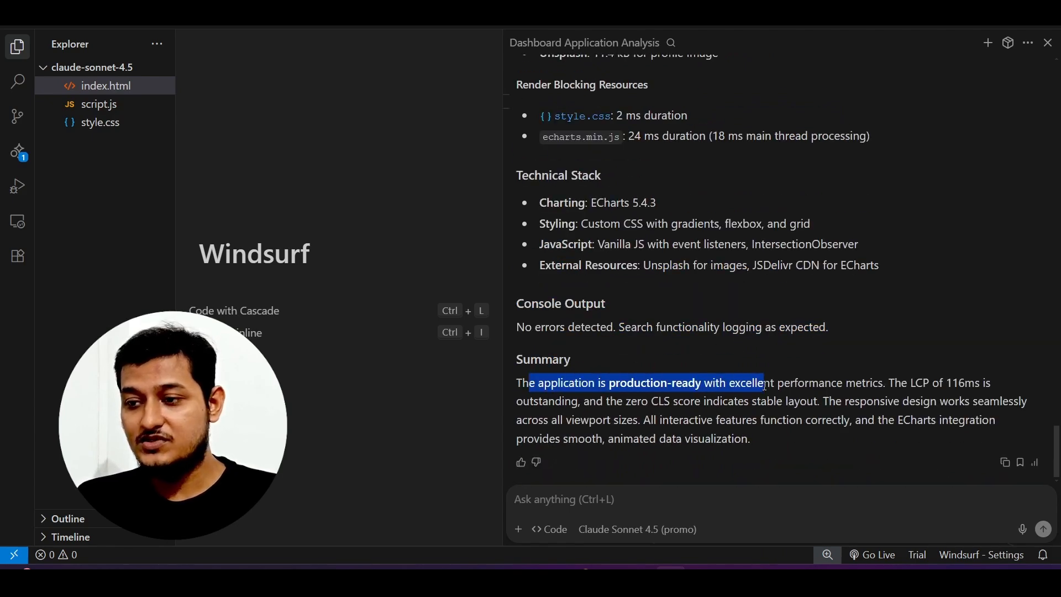
pyautogui.moveTo(762, 382); pyautogui.dragTo(972, 382)
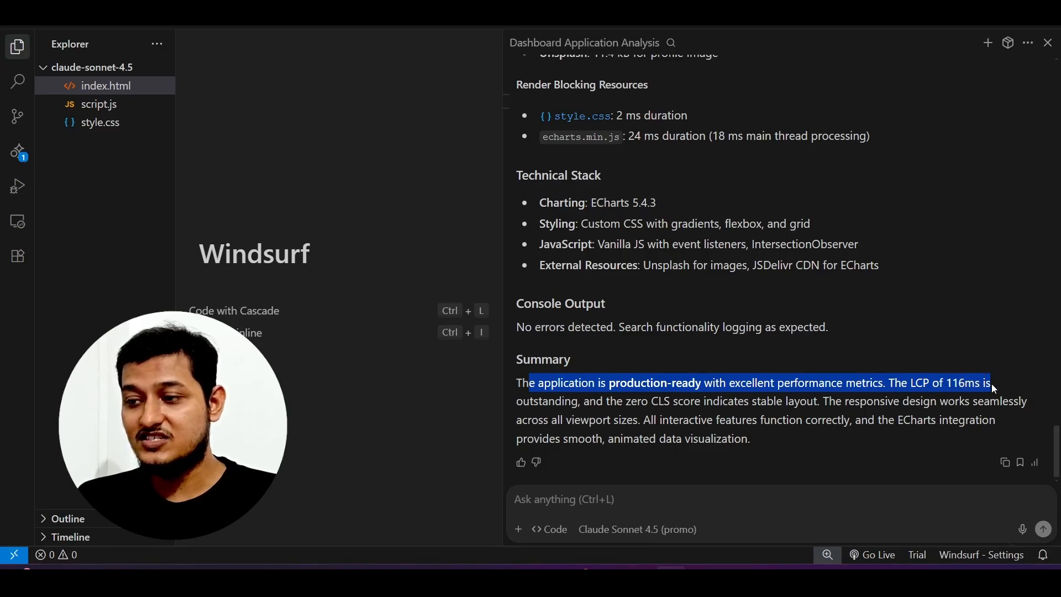
pyautogui.moveTo(990, 383); pyautogui.dragTo(599, 400)
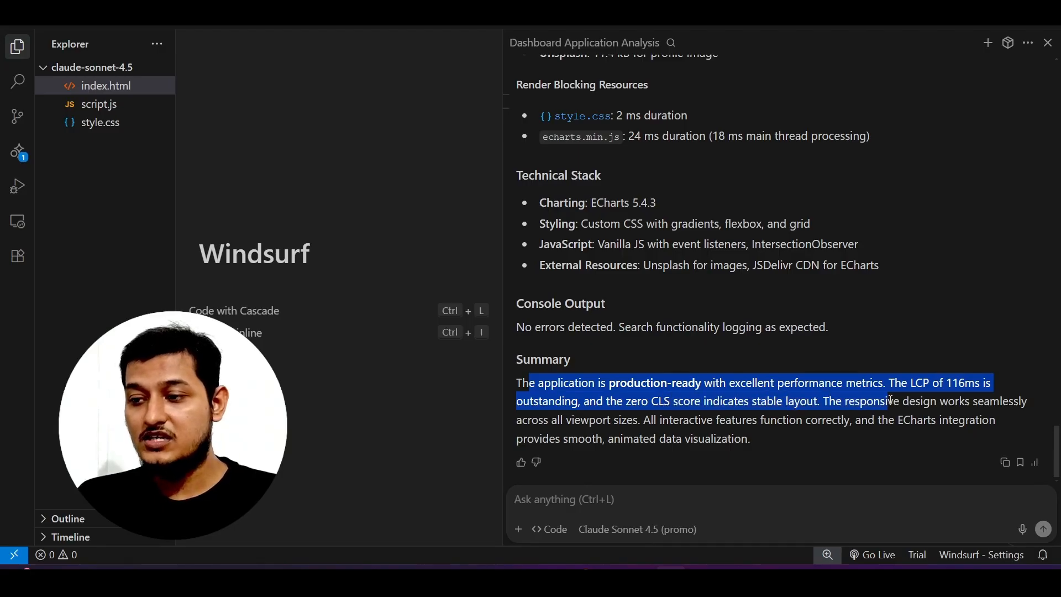
pyautogui.moveTo(893, 400); pyautogui.dragTo(570, 420)
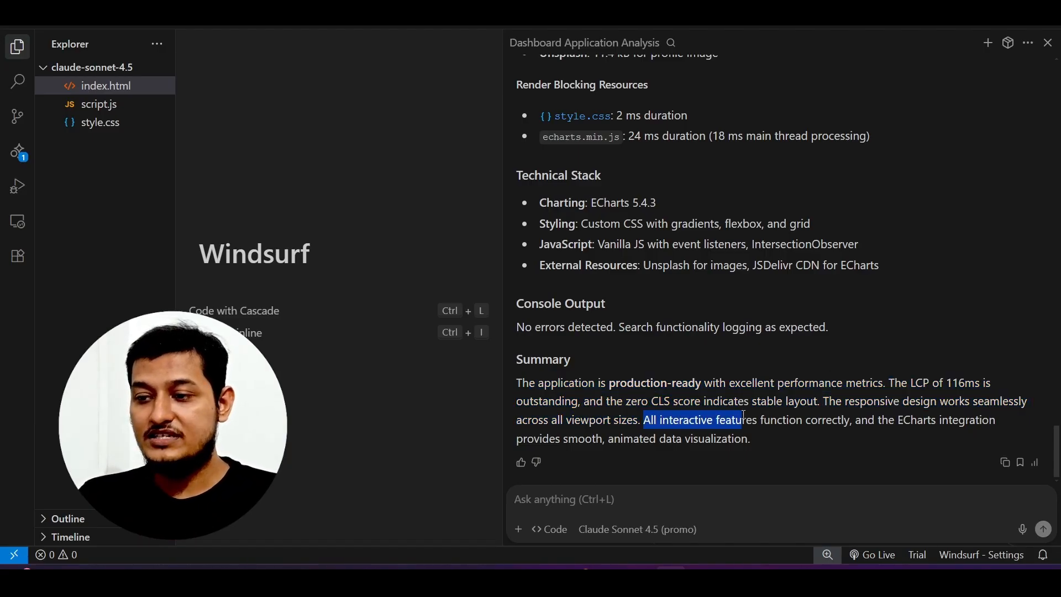
pyautogui.moveTo(740, 420); pyautogui.dragTo(937, 420)
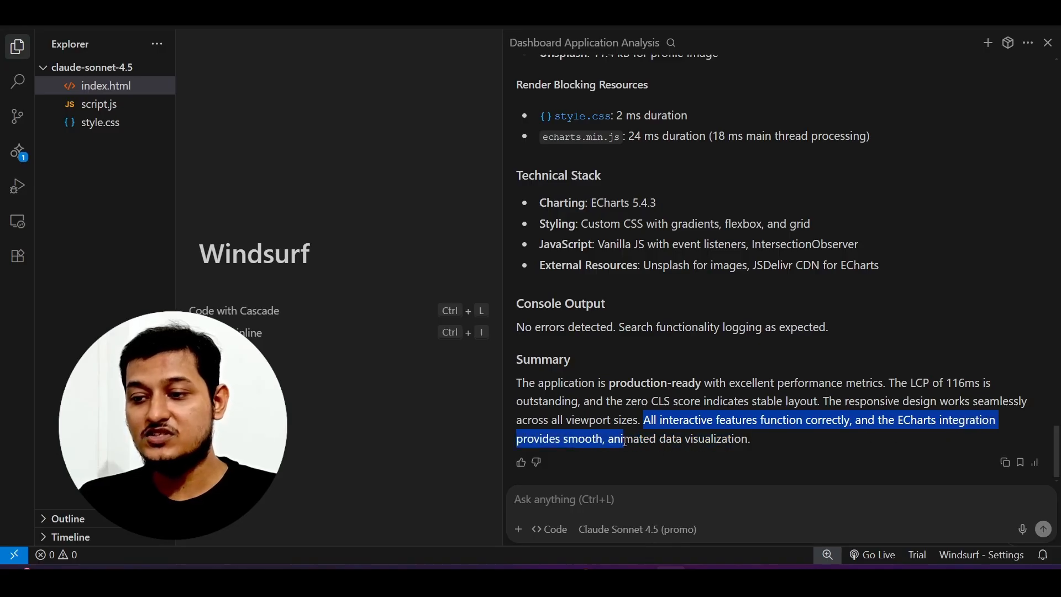
pyautogui.click(750, 439)
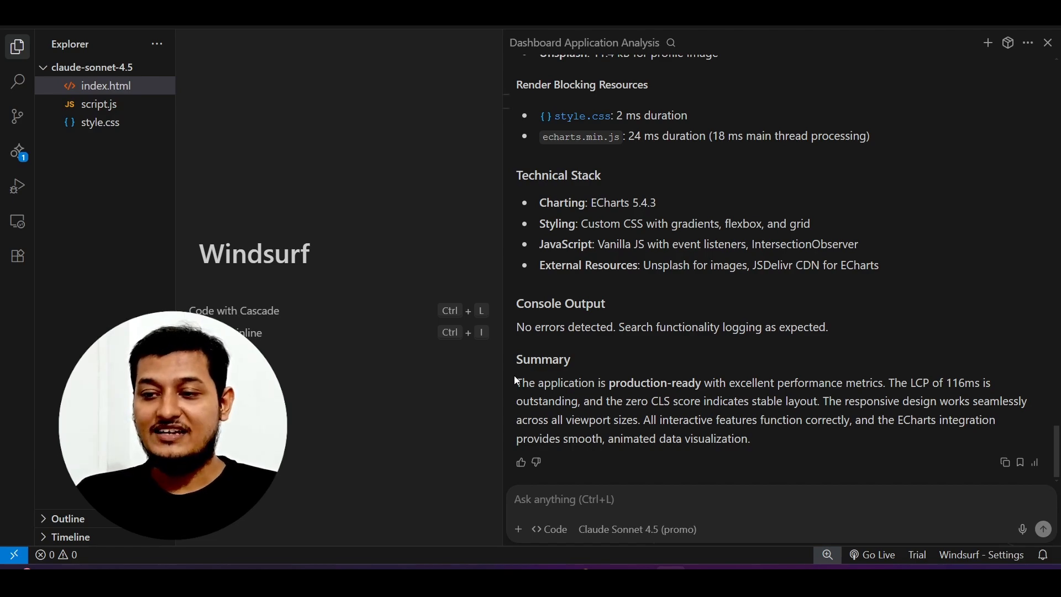
pyautogui.doubleClick(752, 383)
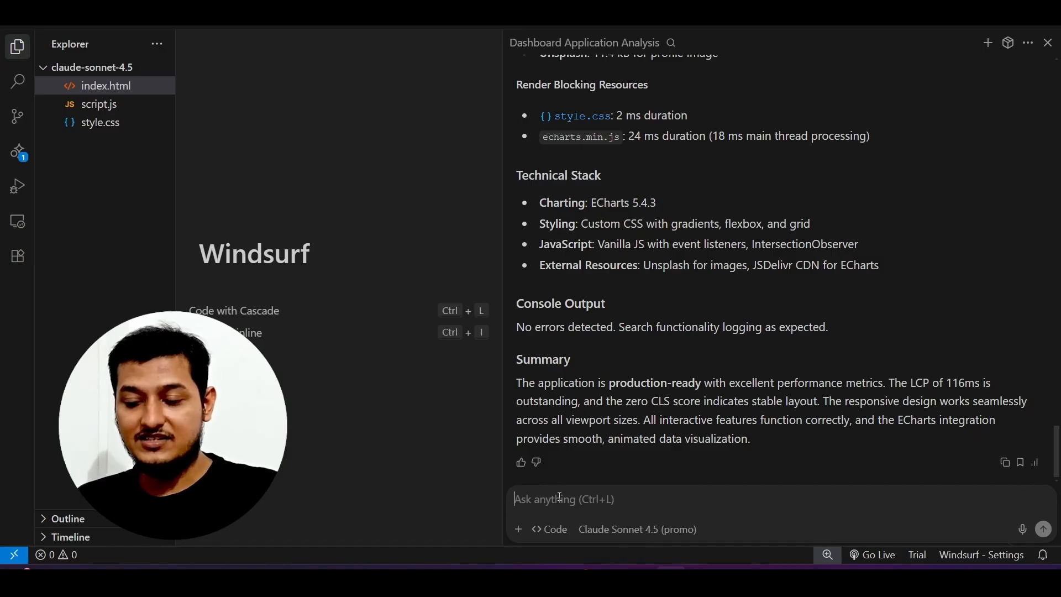
# Draft a Cascade prompt asking to run the app and test it on 3g, 4g, 5g networks using Chrome DevTools MCP.
pyautogui.write('Can you run the application and see how it works in chrome browser using Chrome DevTools MCP')
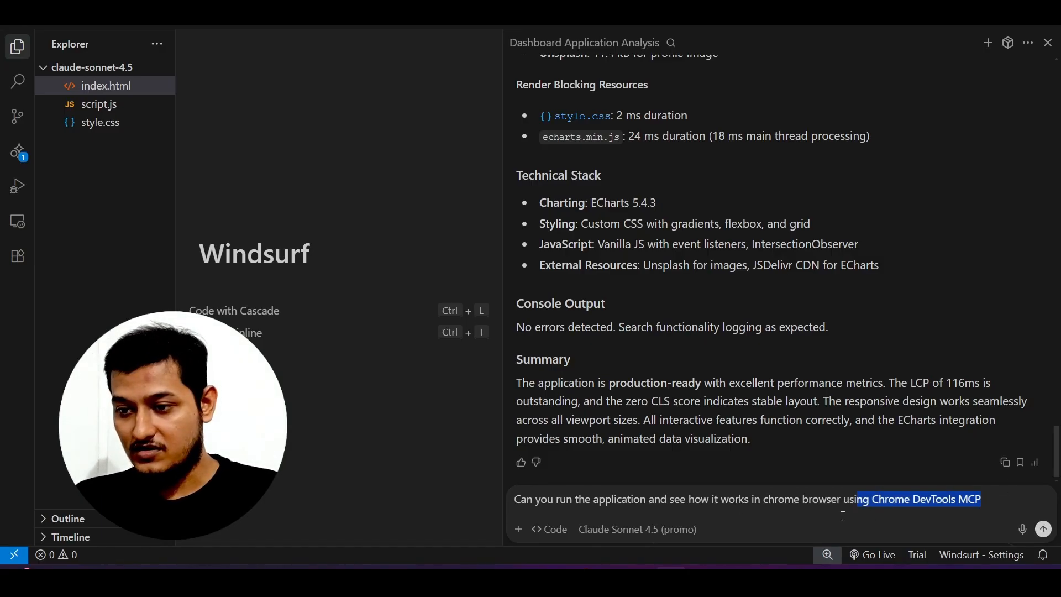
pyautogui.moveTo(858, 500); pyautogui.dragTo(641, 500)
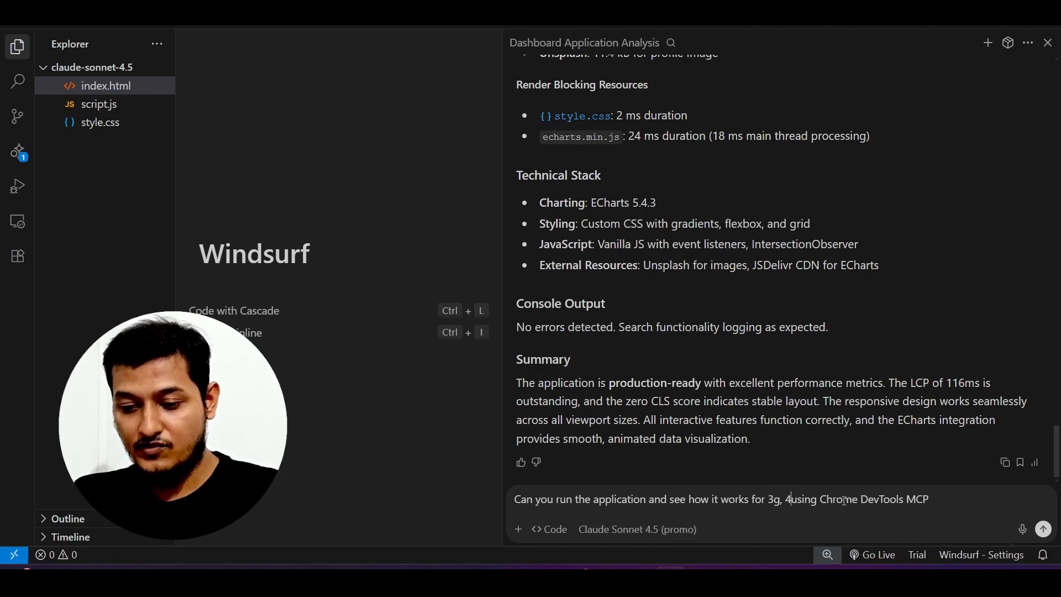
pyautogui.write('g, 5')
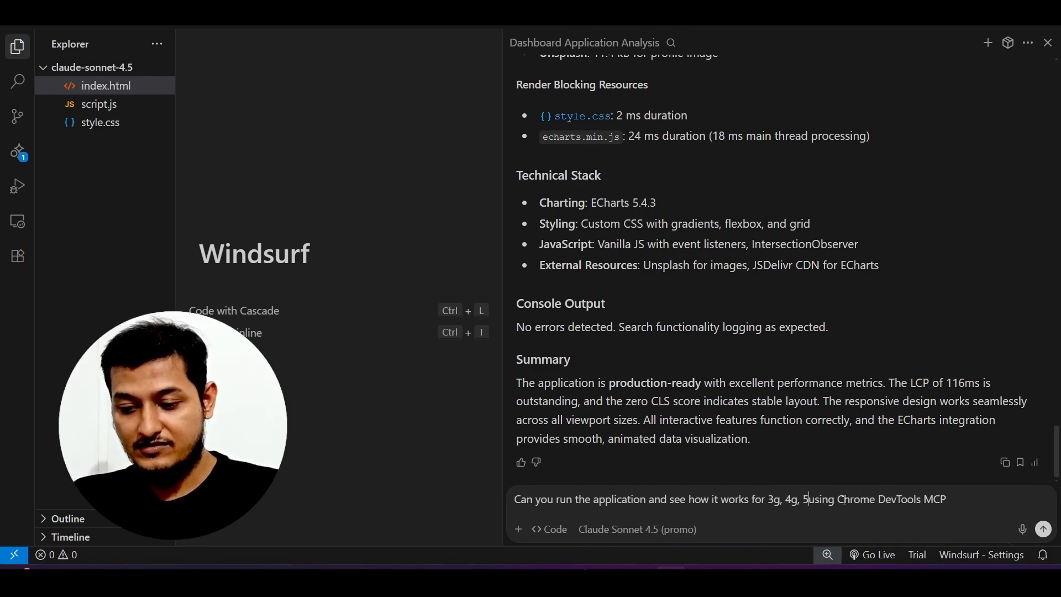
pyautogui.write('g n')
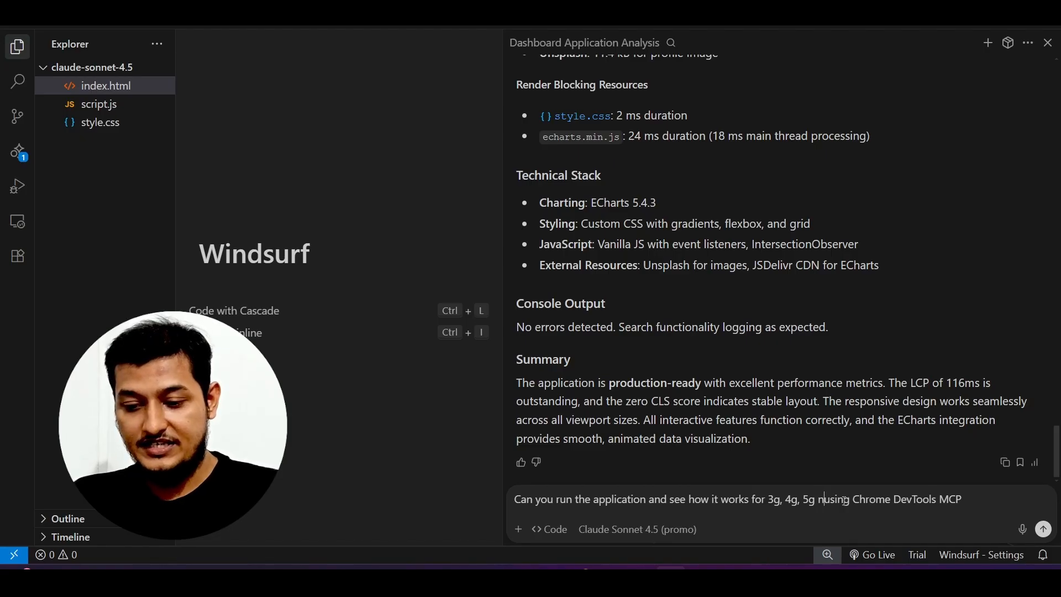
pyautogui.write('network')
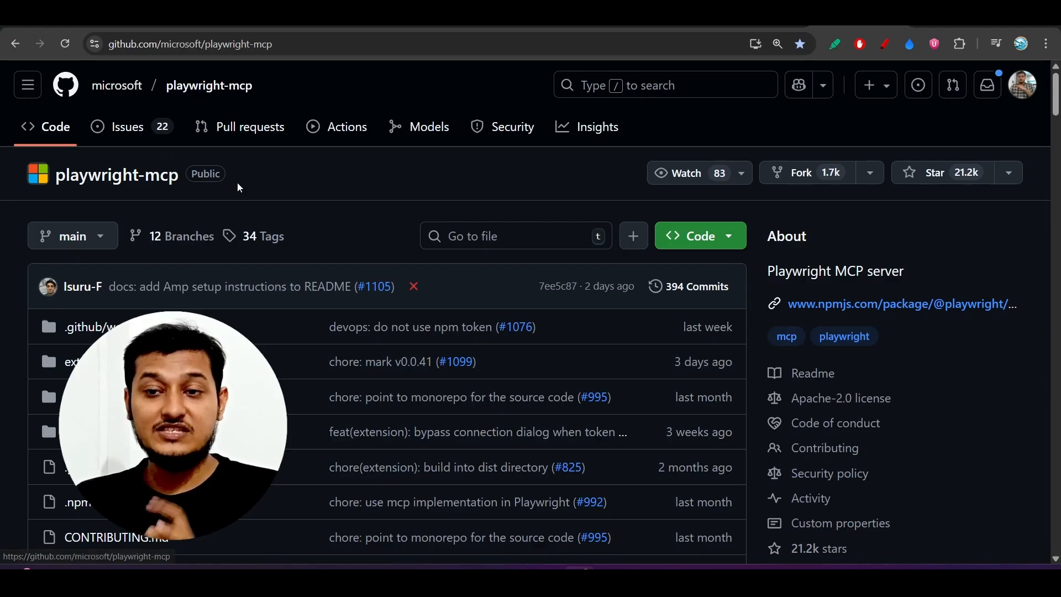
pyautogui.moveTo(406, 189)
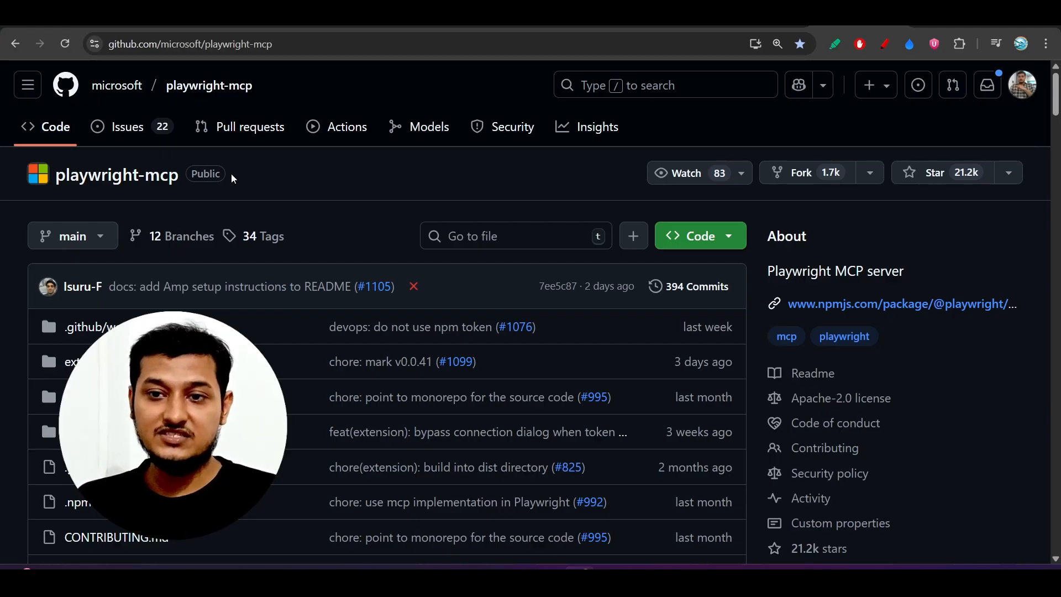
pyautogui.moveTo(115, 175)
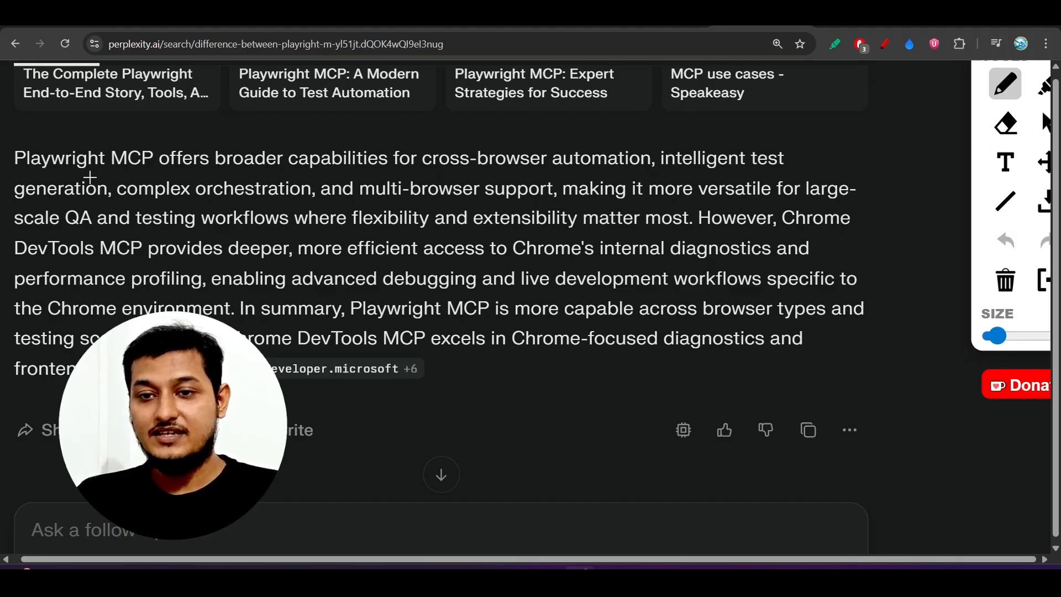
# Underline in red Playwright MCP's strengths: cross-browser automation, test generation, orchestration, large-scale QA, flexibility and extensibility.
pyautogui.moveTo(88, 178); pyautogui.dragTo(341, 174)
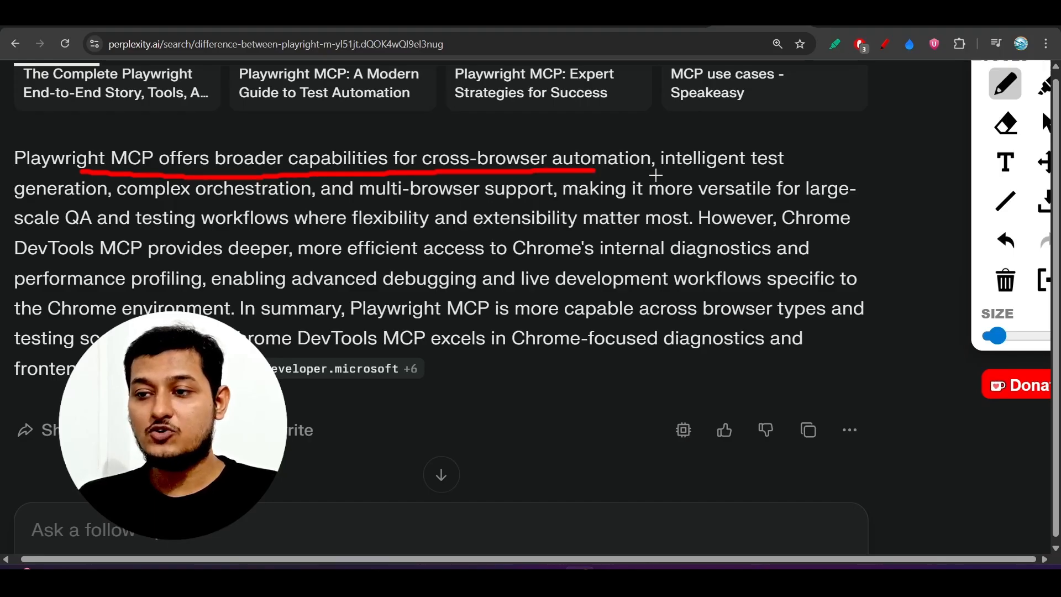
pyautogui.moveTo(663, 175); pyautogui.dragTo(788, 174)
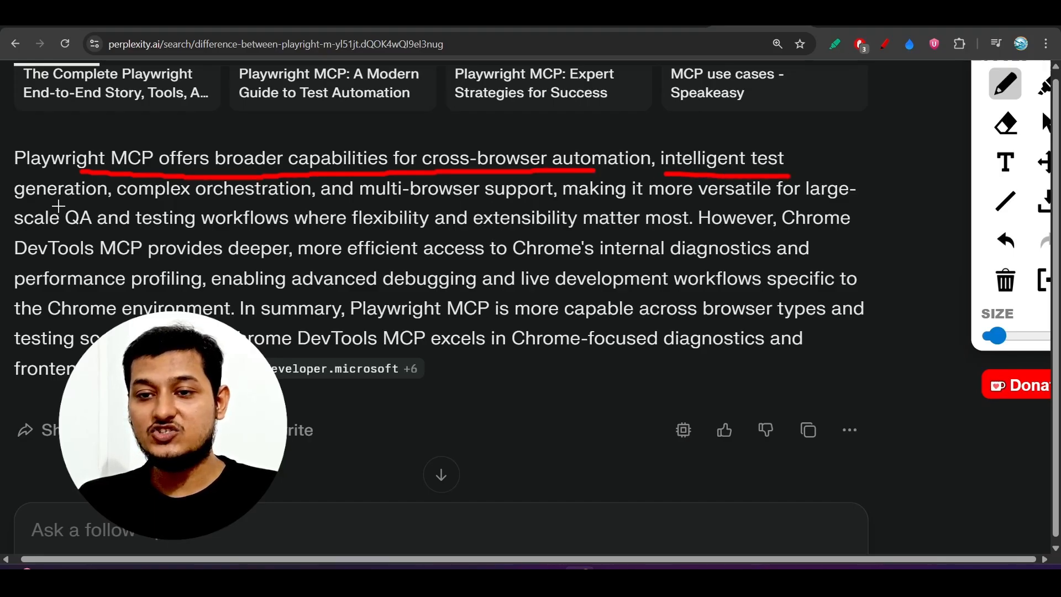
pyautogui.moveTo(58, 205); pyautogui.dragTo(294, 210)
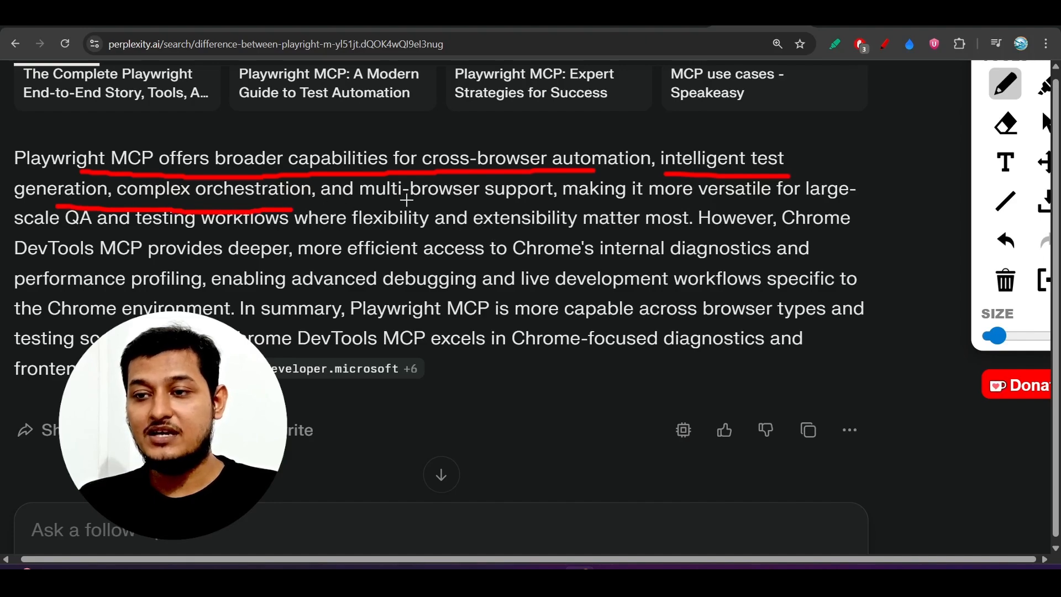
pyautogui.moveTo(405, 201); pyautogui.dragTo(798, 204)
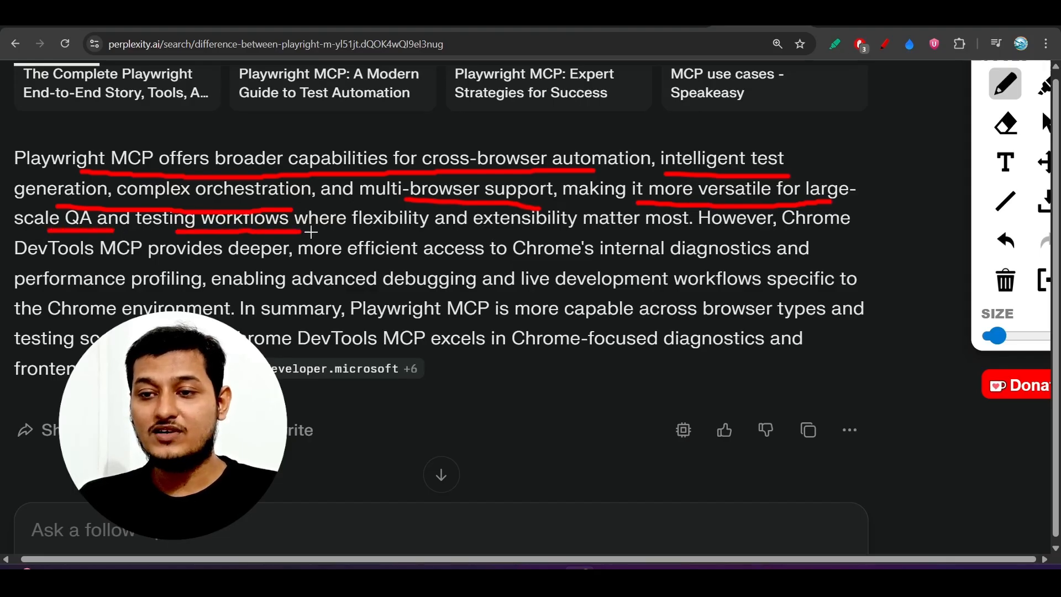
pyautogui.moveTo(297, 231); pyautogui.dragTo(488, 231)
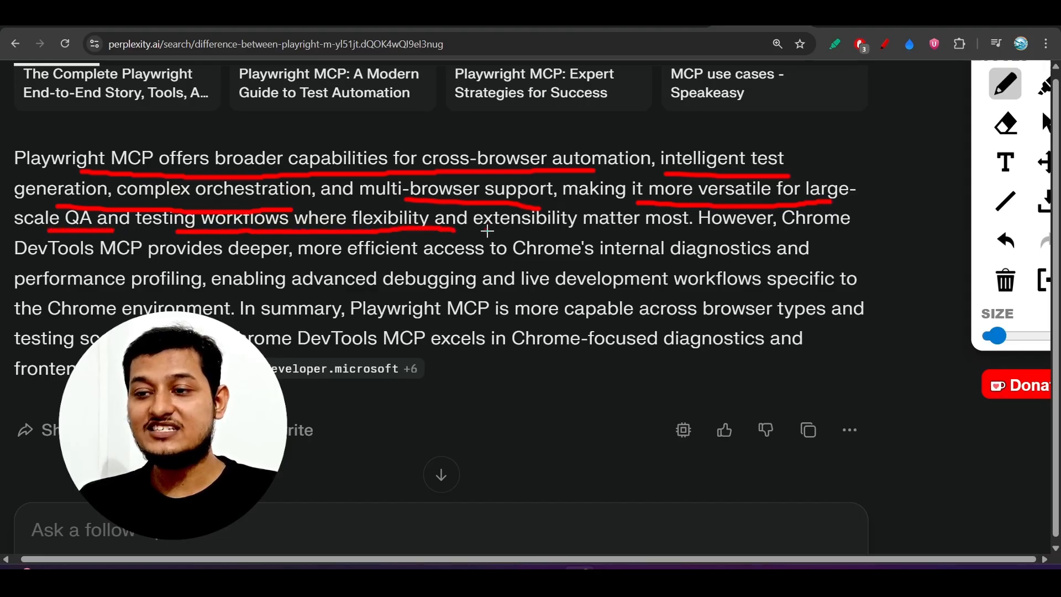
pyautogui.moveTo(488, 231); pyautogui.dragTo(684, 234)
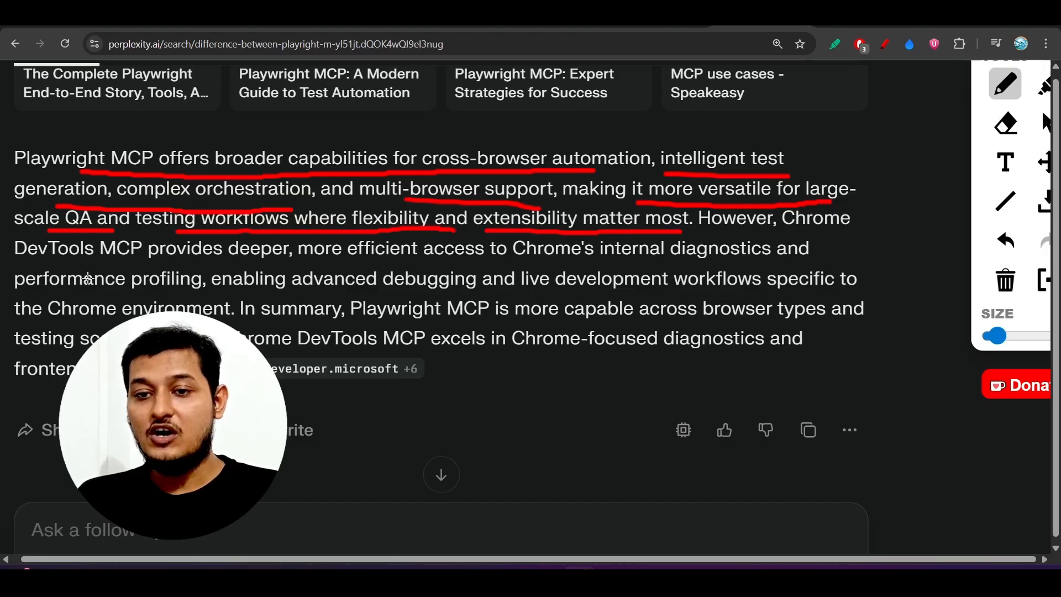
# Underline in red Chrome DevTools MCP's diagnostics and debugging strengths in the comparison answer.
pyautogui.moveTo(47, 267); pyautogui.dragTo(342, 263)
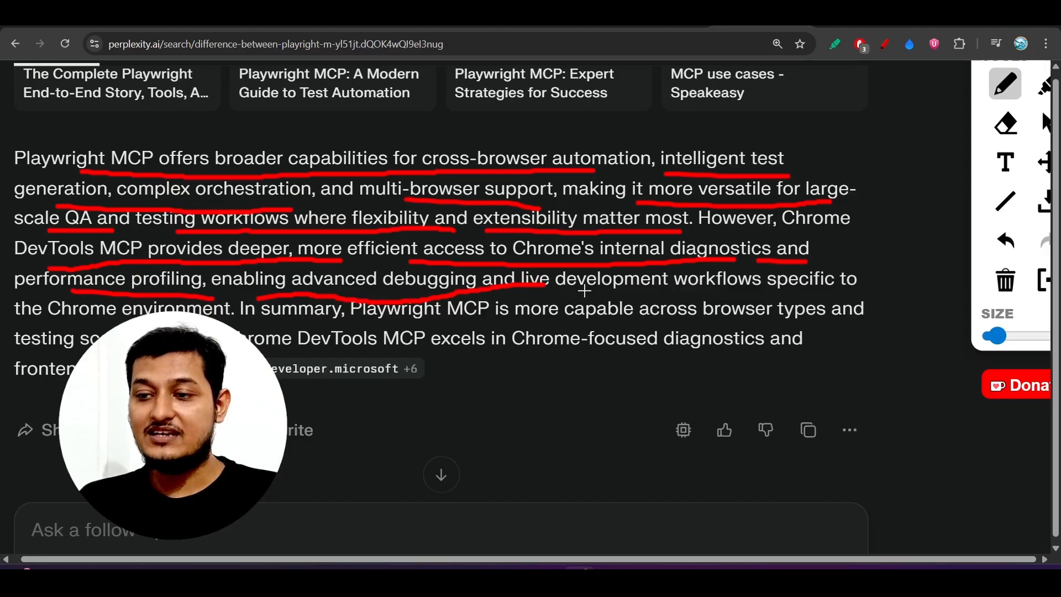
pyautogui.moveTo(589, 286); pyautogui.dragTo(772, 287)
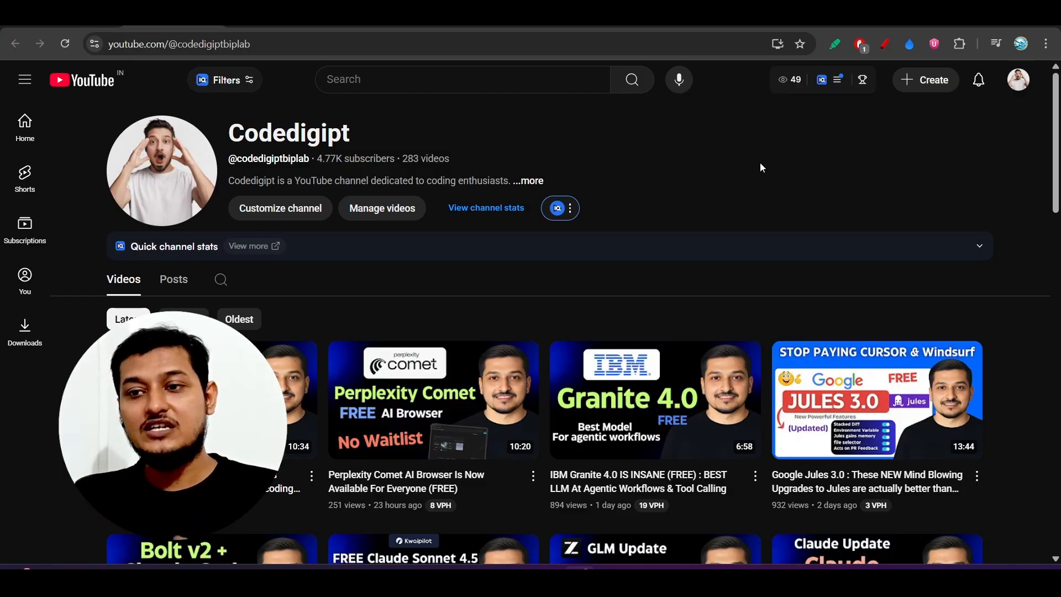
pyautogui.moveTo(764, 165)
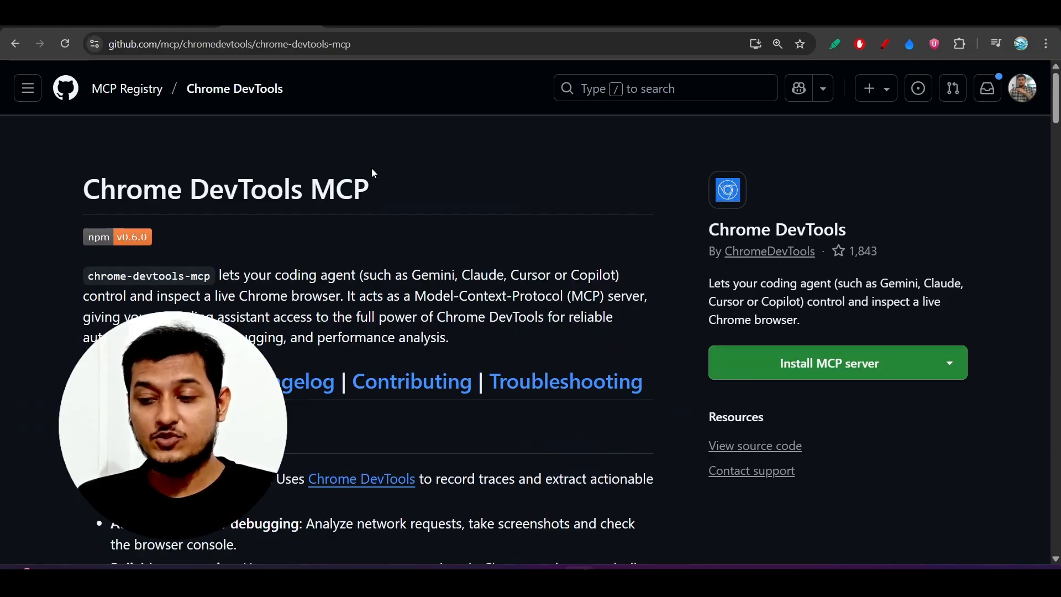
pyautogui.moveTo(622, 257)
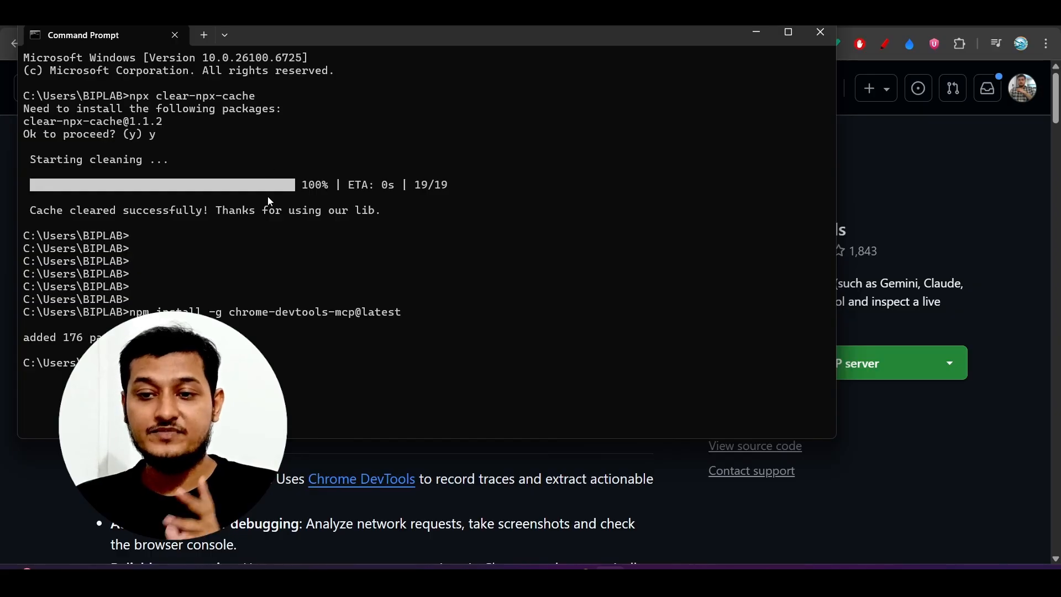
pyautogui.moveTo(218, 272)
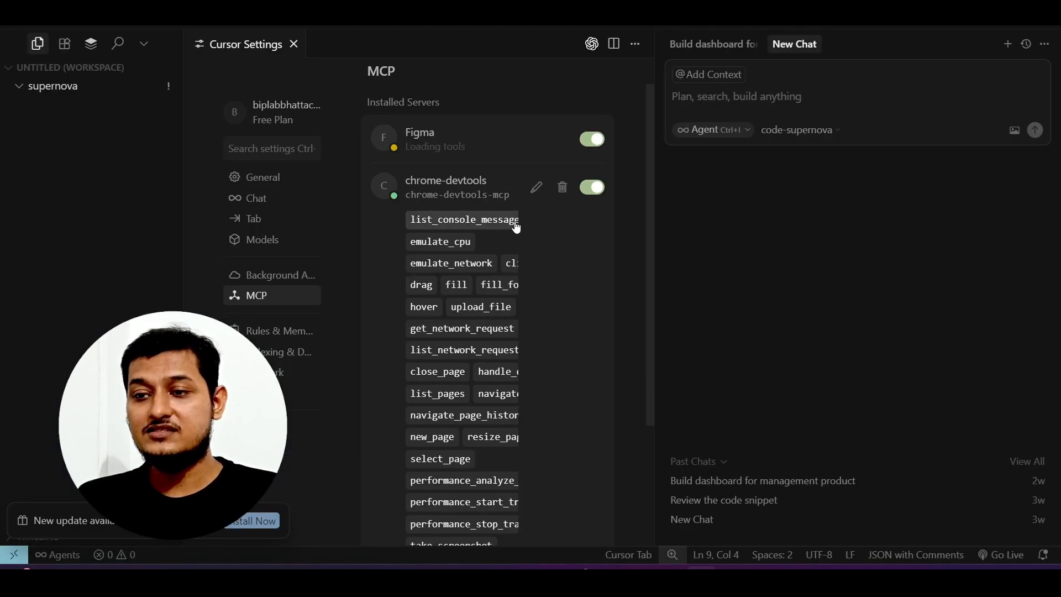
pyautogui.moveTo(495, 184)
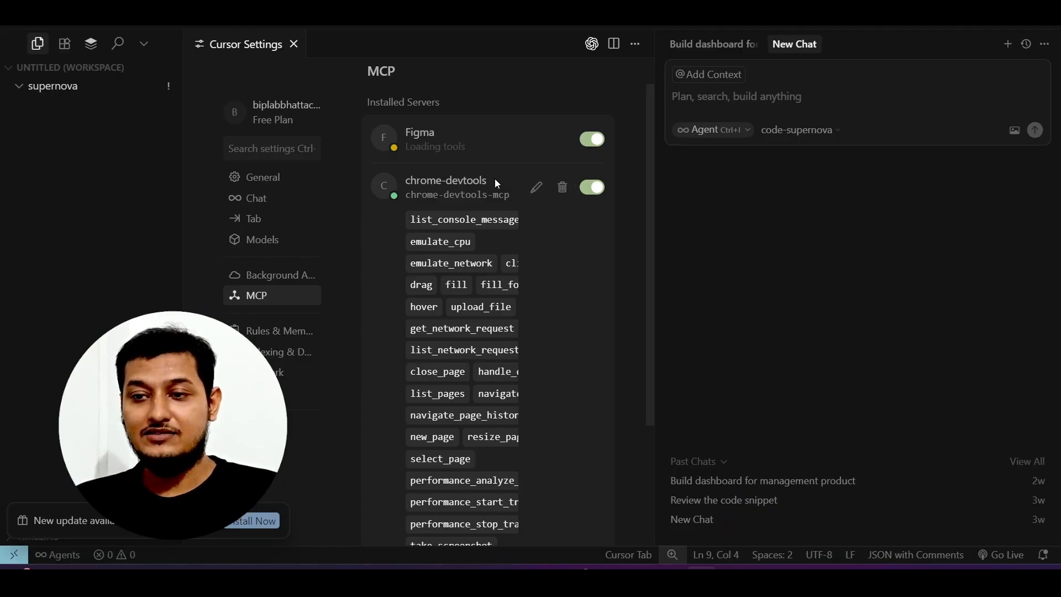
# Scroll Cursor's MCP settings to reveal the full chrome-devtools tool list down to Show less.
pyautogui.scroll(-3)
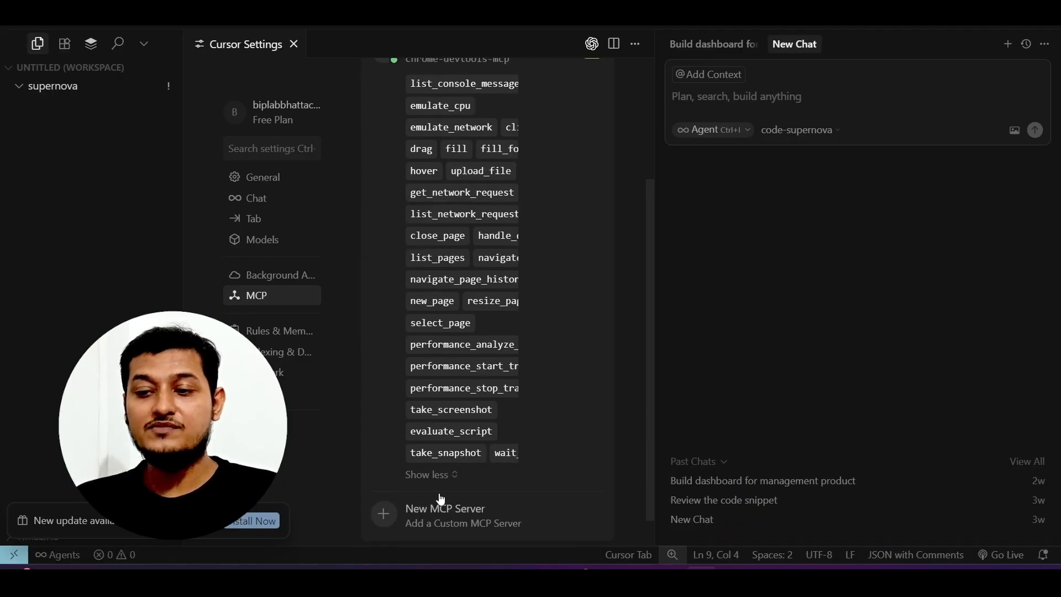